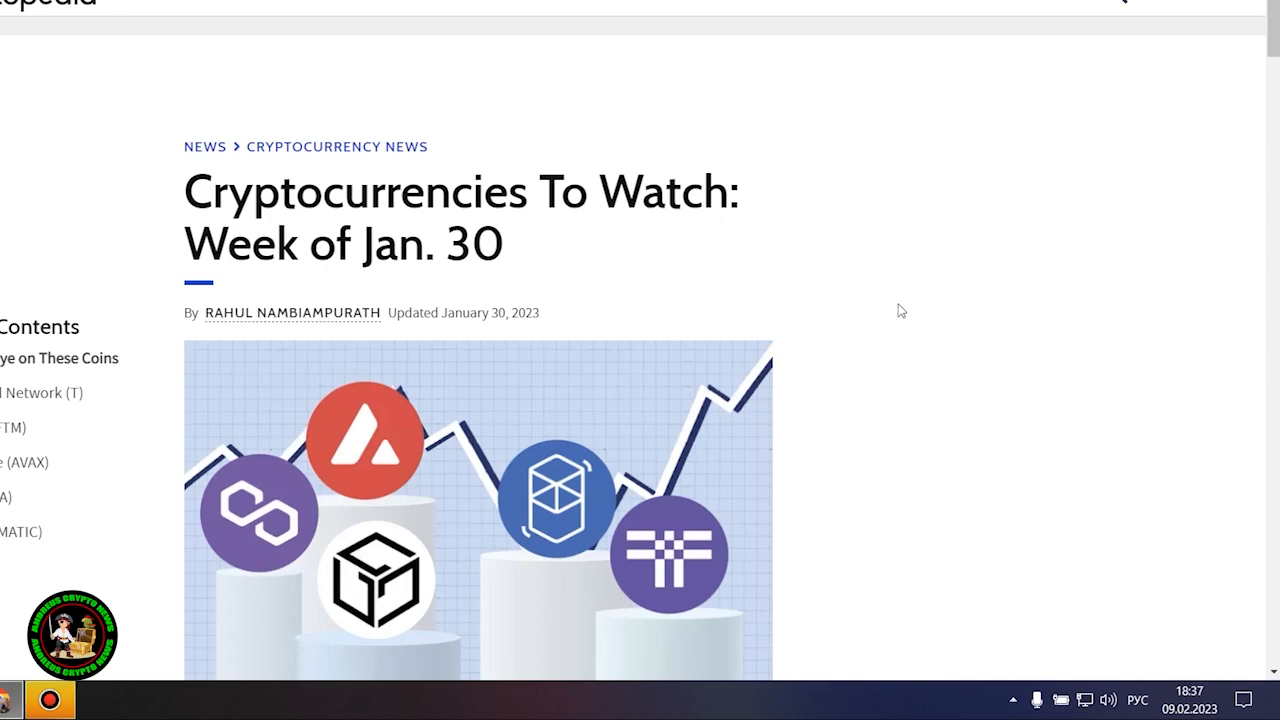
Scroll past the headline image to the 'Keep an Eye on These Coins' intro and Key Takeaways box
scroll("down", 3)
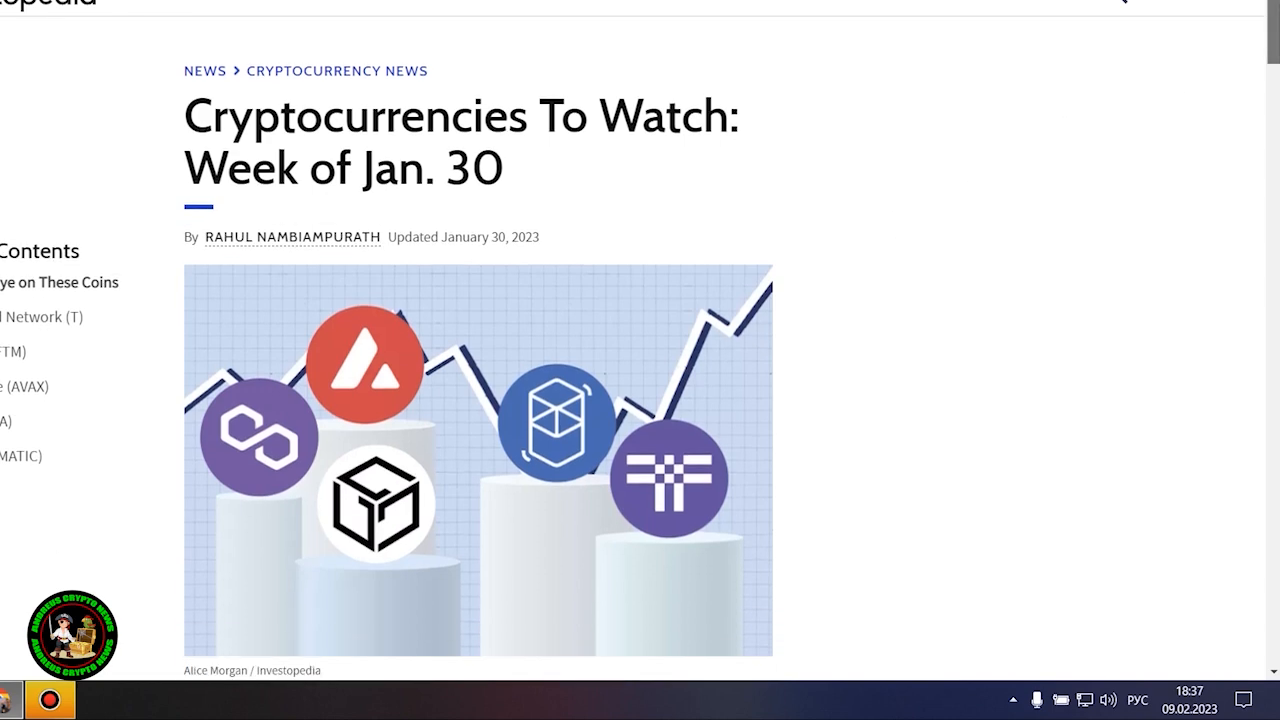
scroll("down", 3)
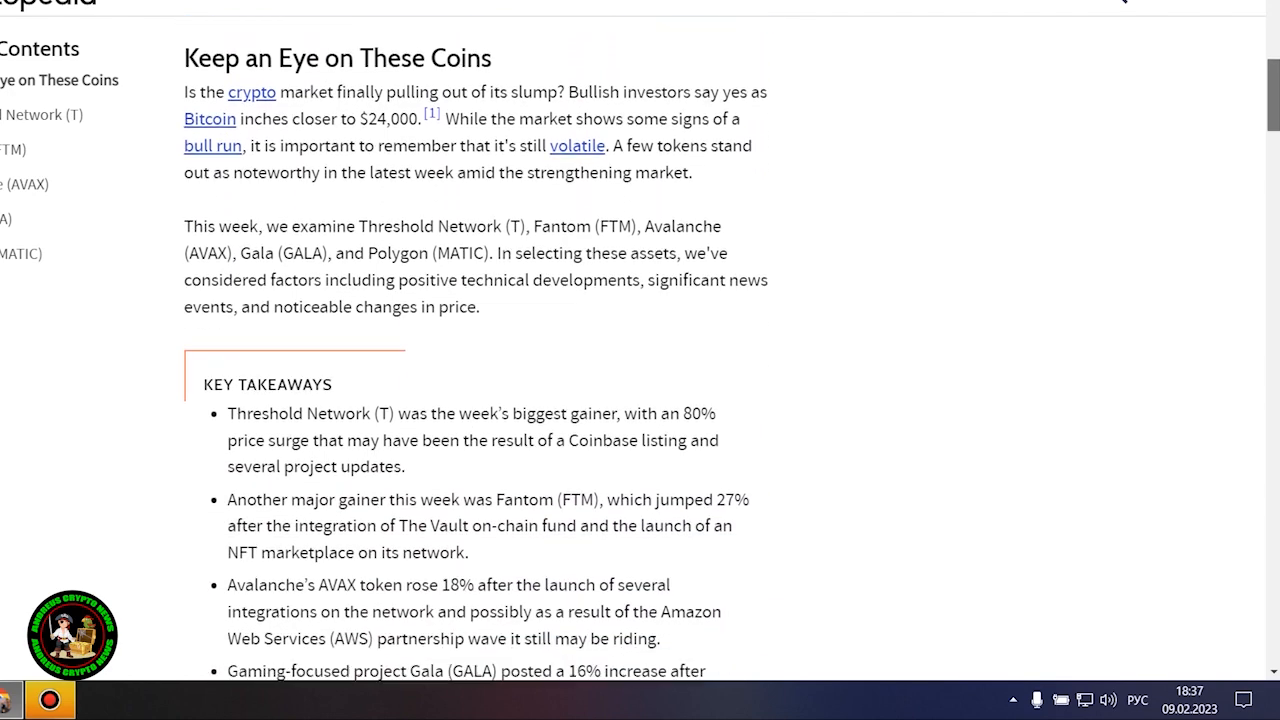
scroll("down", 3)
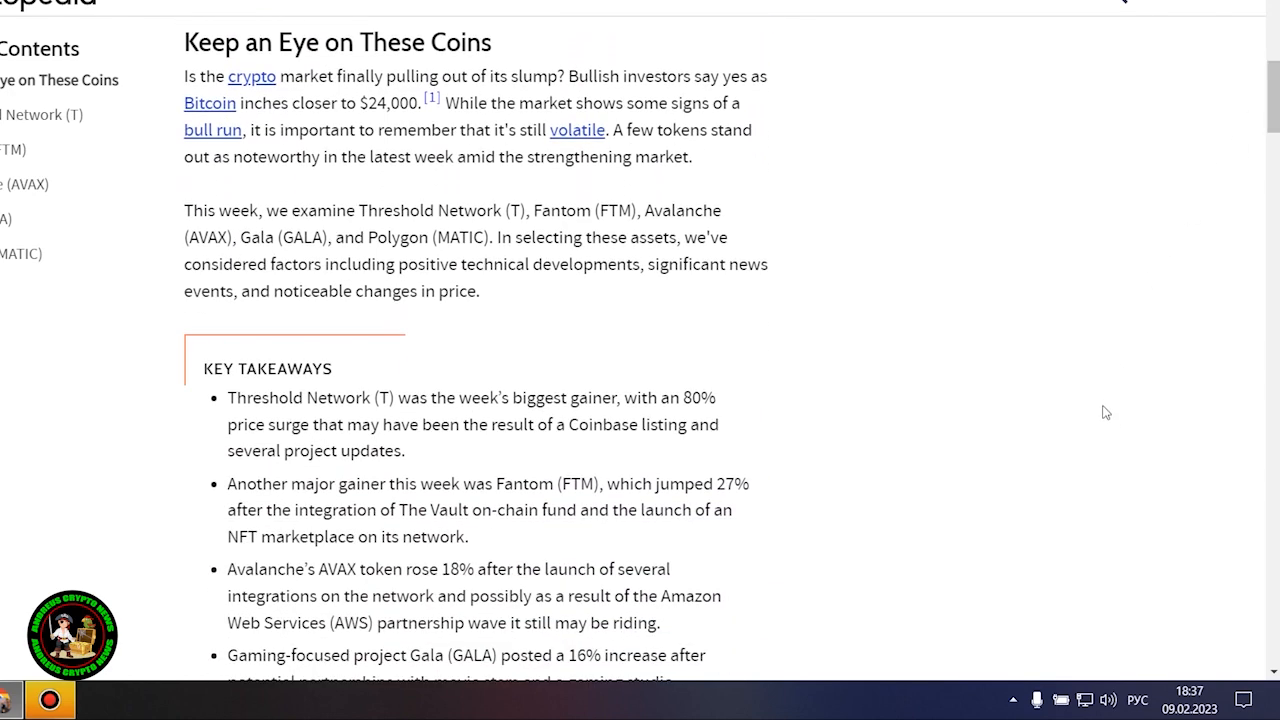
mouse_move(1104, 408)
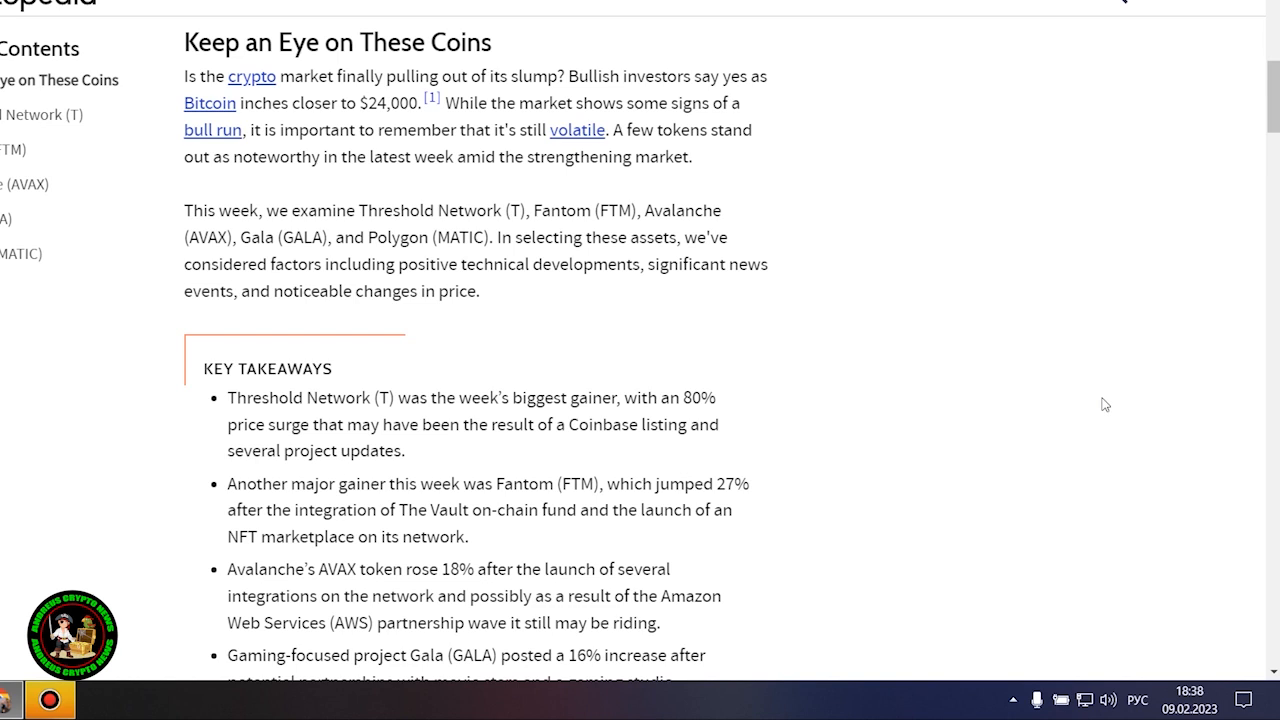
Scroll to the Threshold Network (T) section with its 80% rise explanation and TradingView chart
scroll("down", 3)
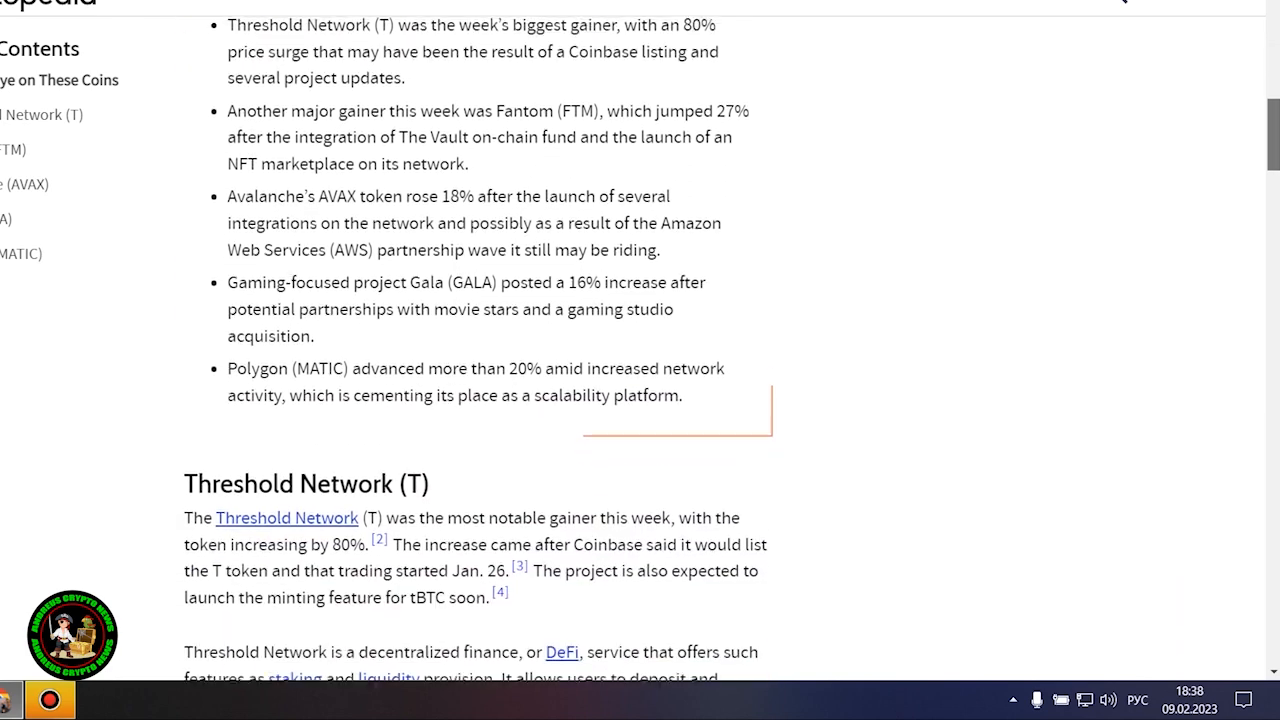
scroll("down", 3)
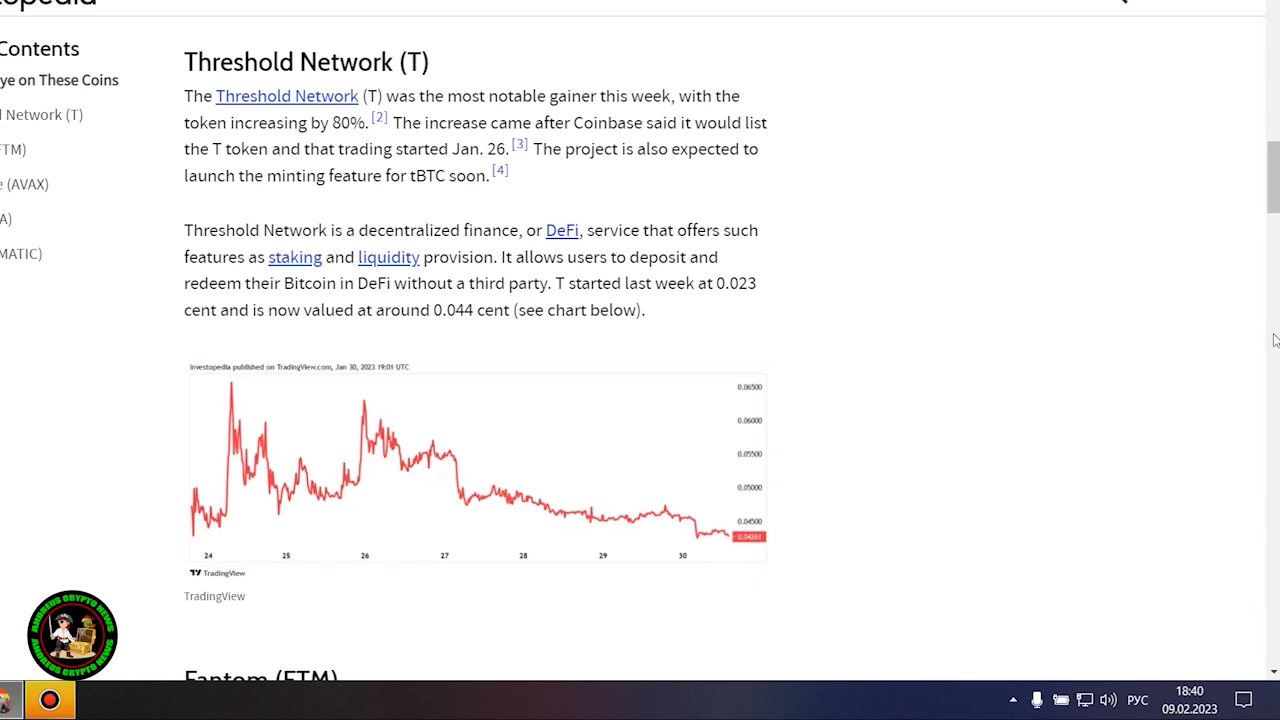
Scroll through the Fantom (FTM) section and its chart down to the Avalanche (AVAX) heading
scroll("down", 3)
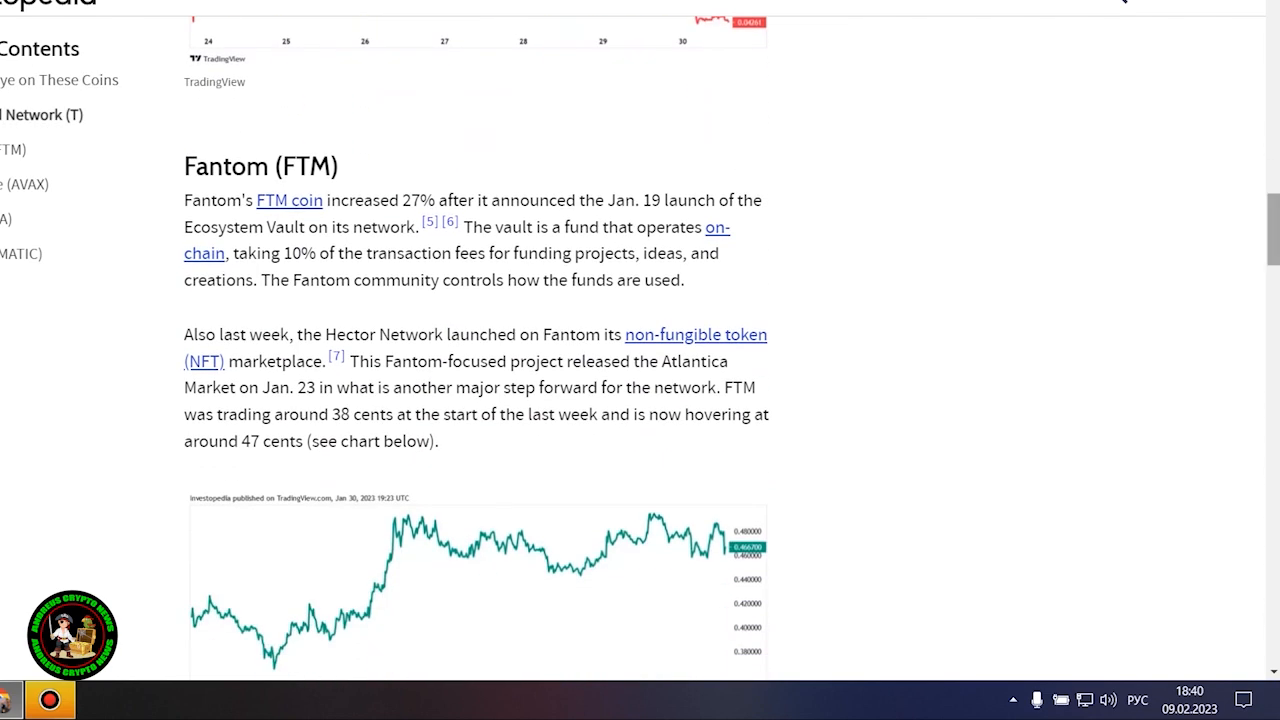
mouse_move(1080, 348)
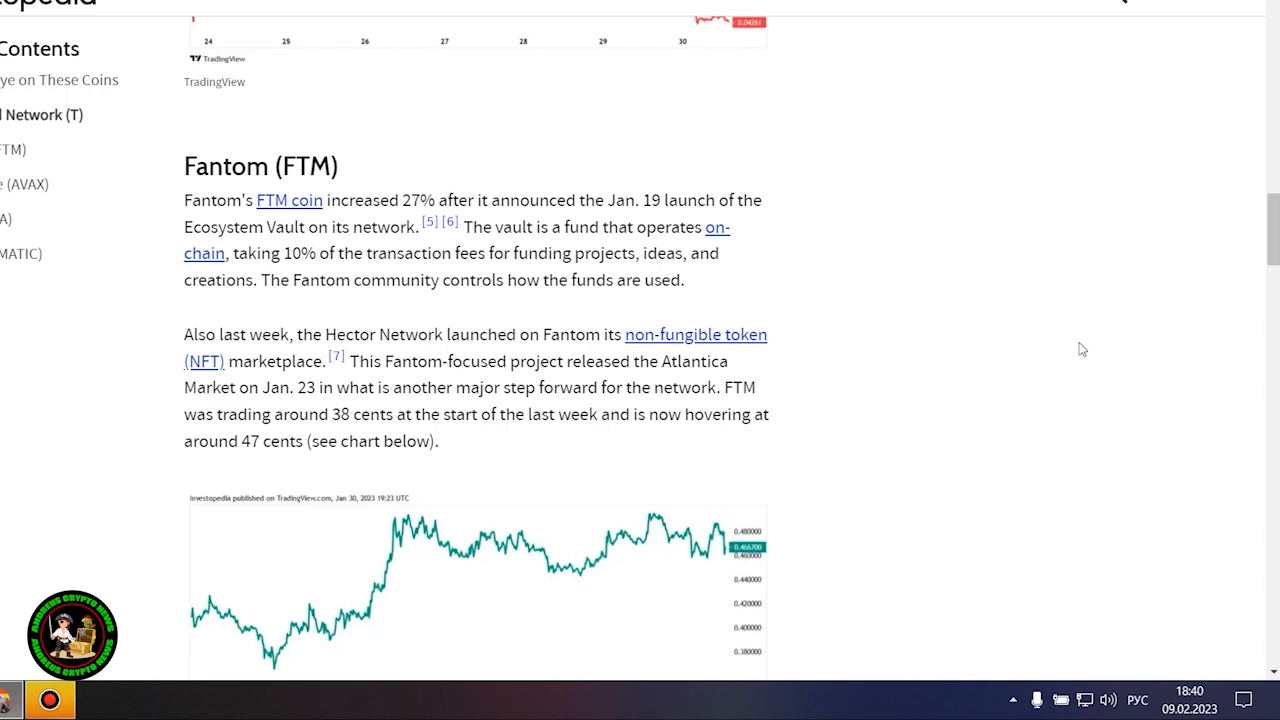
scroll("down", 3)
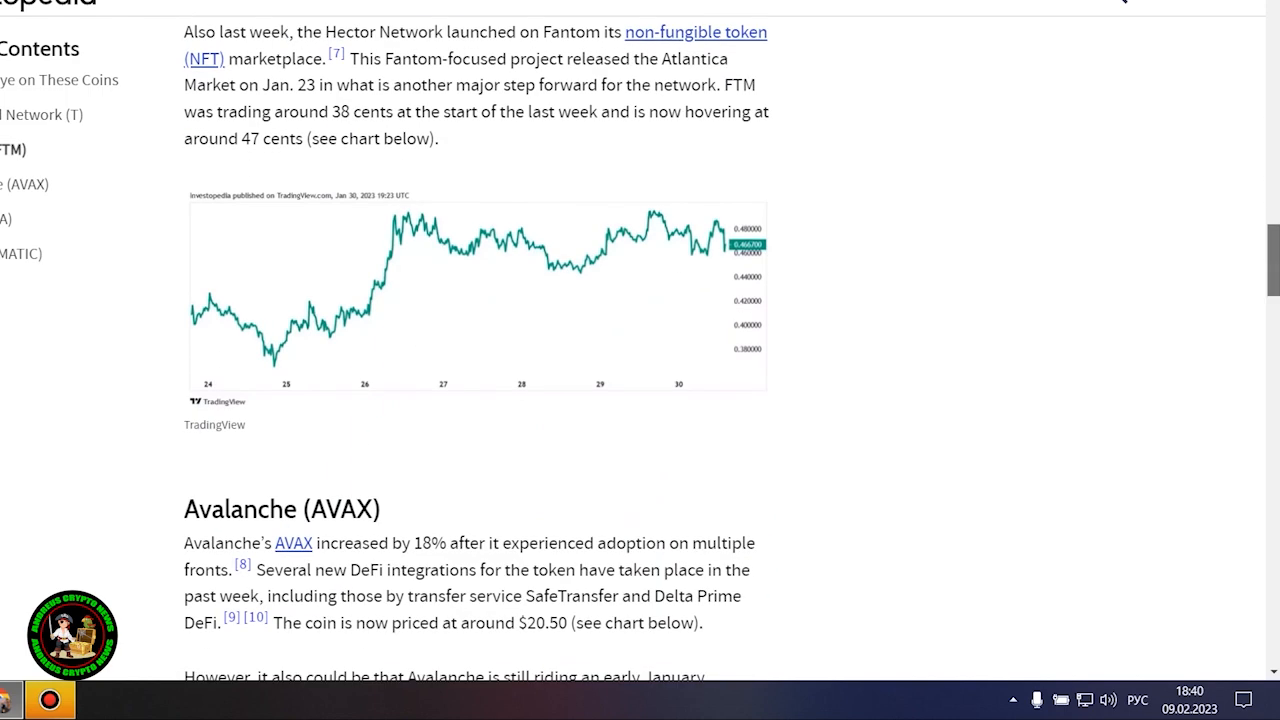
scroll("down", 3)
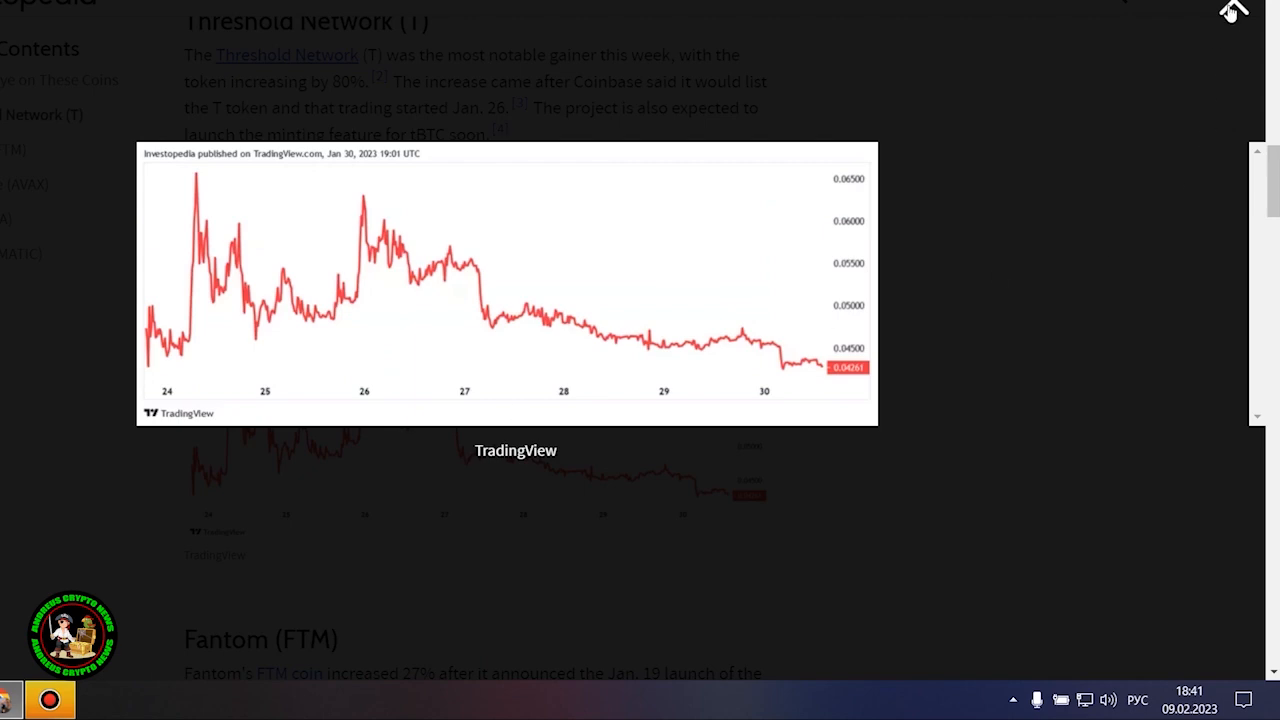
mouse_move(836, 234)
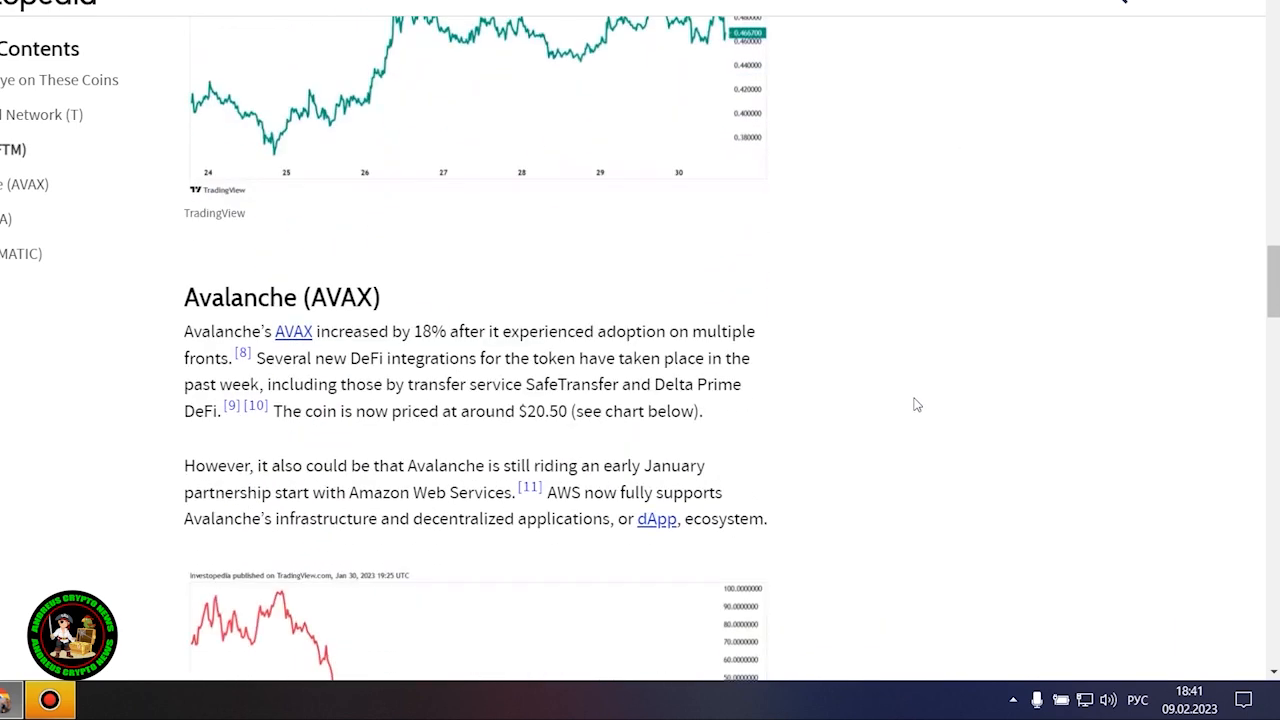
Clear the Avalanche text highlight and scroll through its chart to the Gala (GALA) heading
scroll("down", 3)
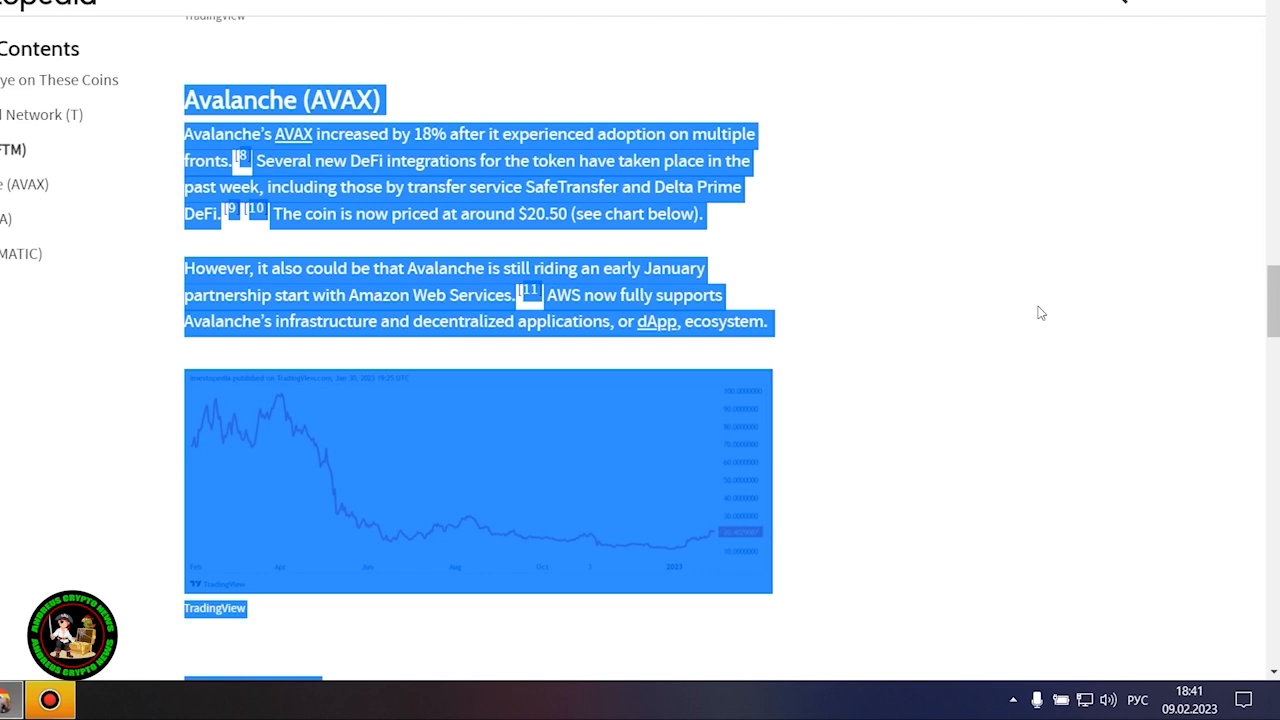
left_click(1040, 312)
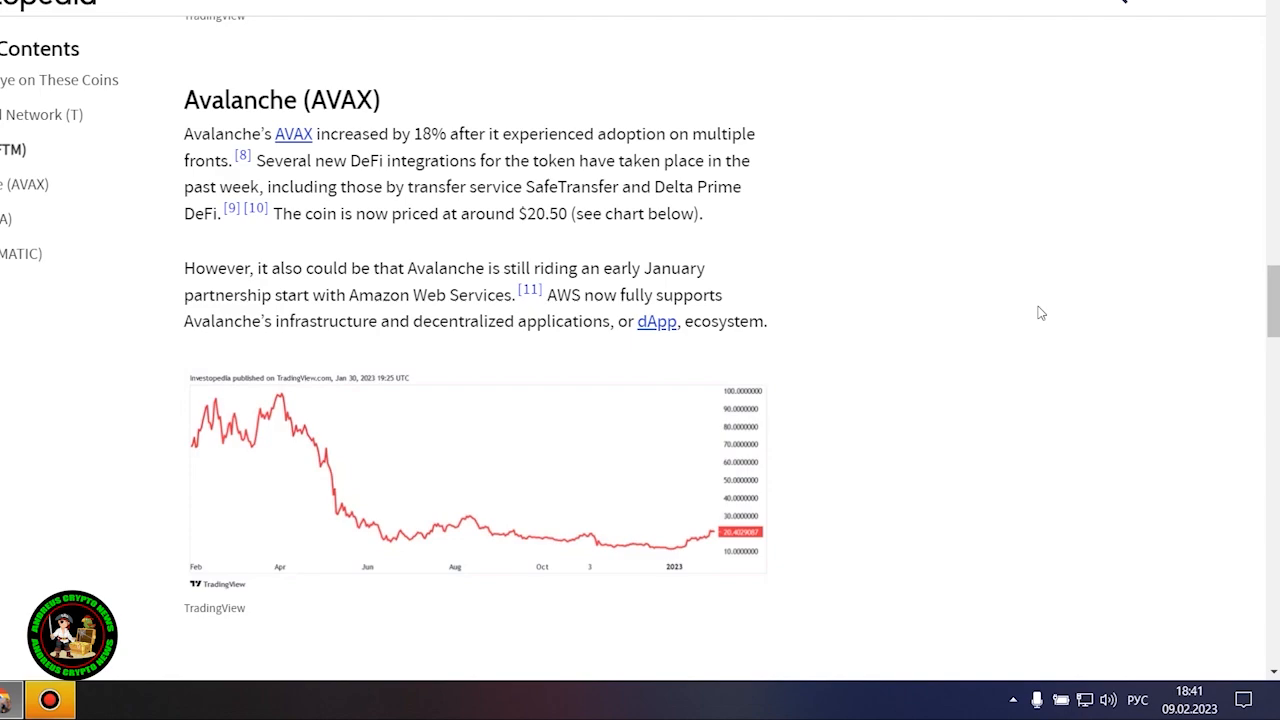
scroll("down", 3)
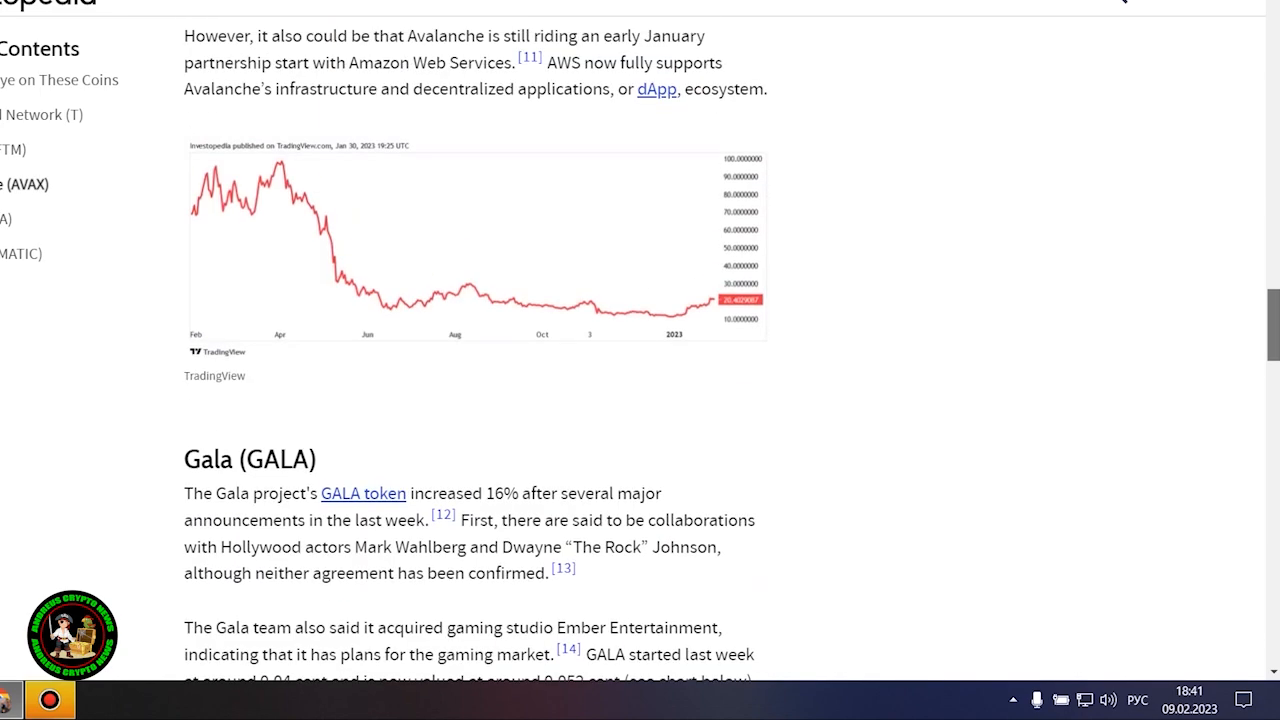
View the Avalanche and Gala price charts enlarged, then scroll to the Polygon (MATIC) section
scroll("down", 3)
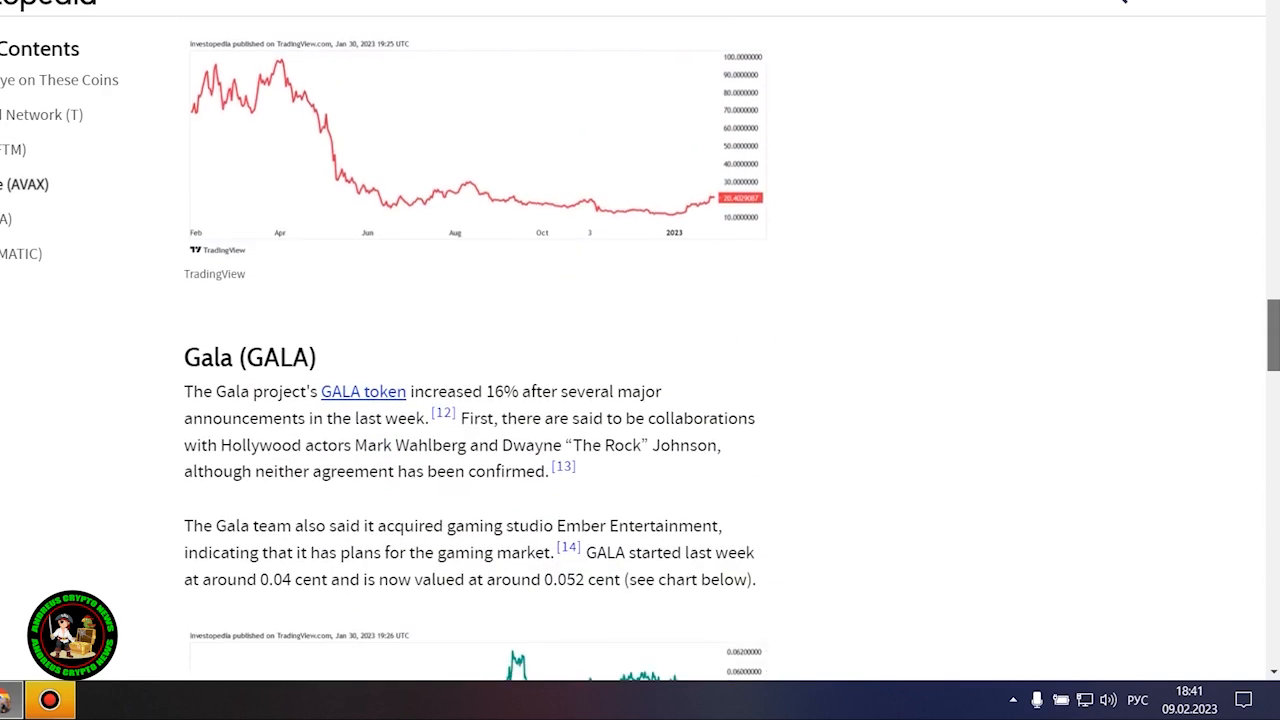
left_click(480, 144)
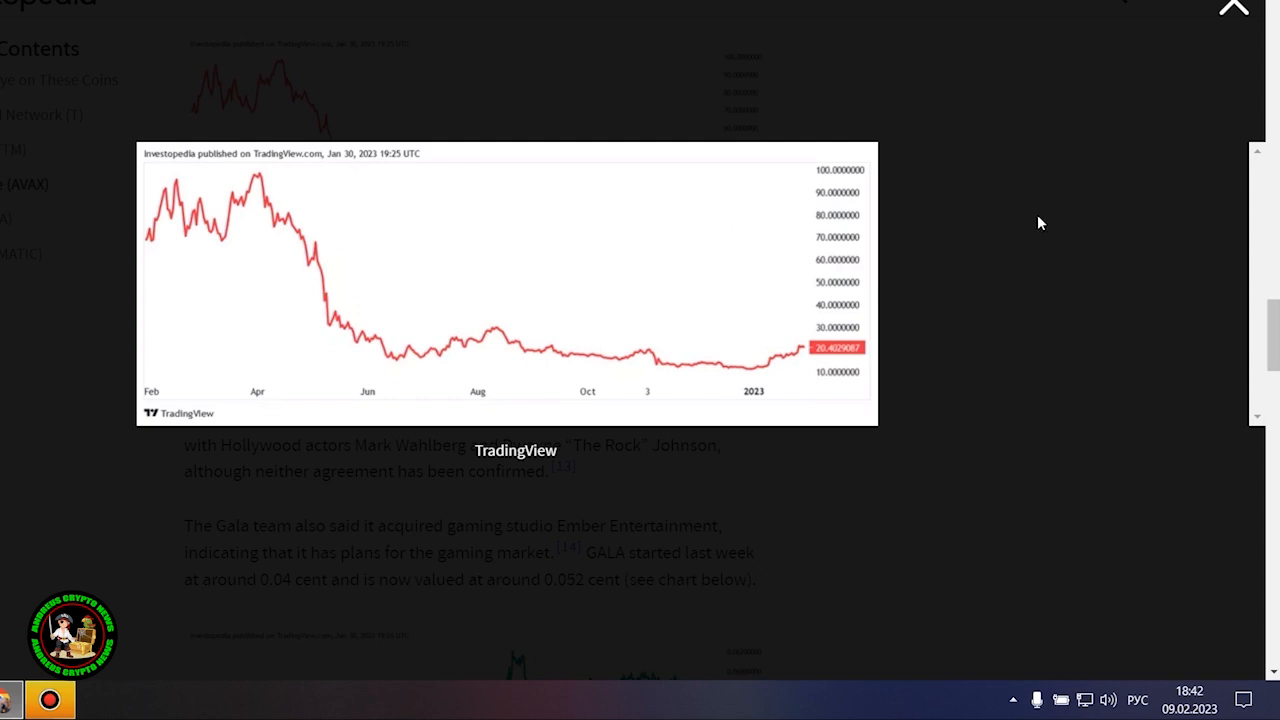
mouse_move(1124, 138)
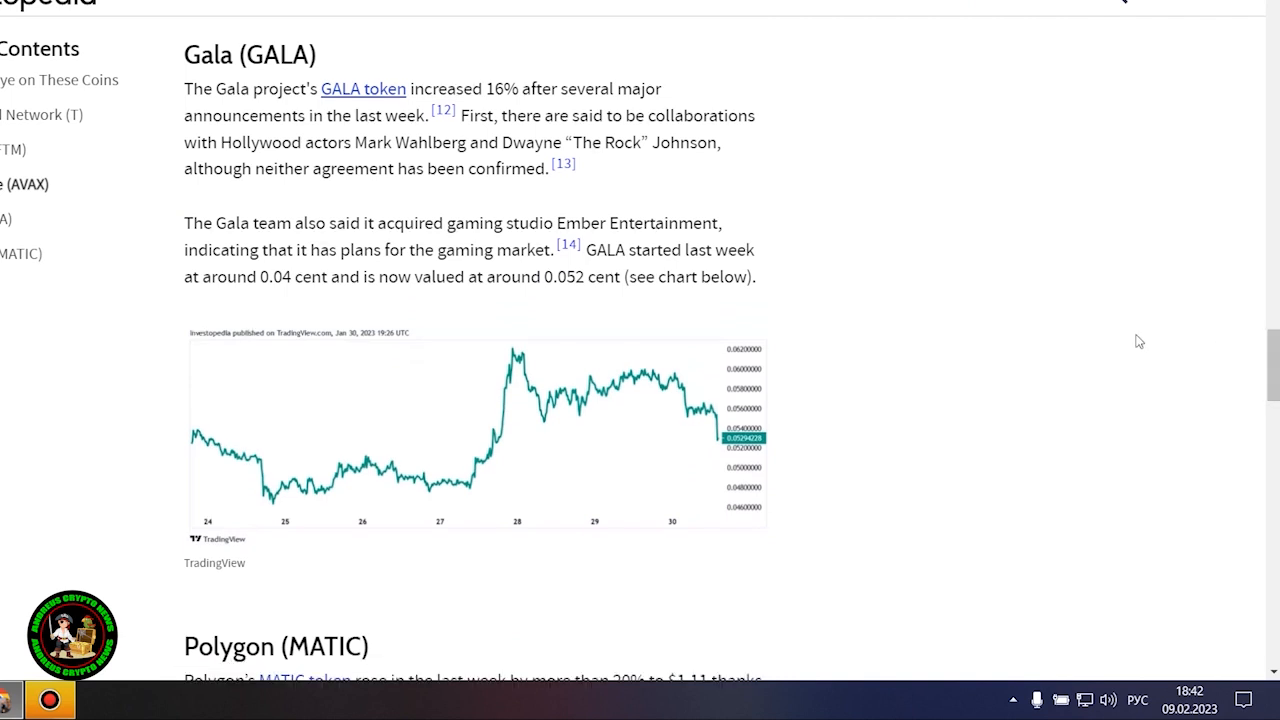
mouse_move(1004, 288)
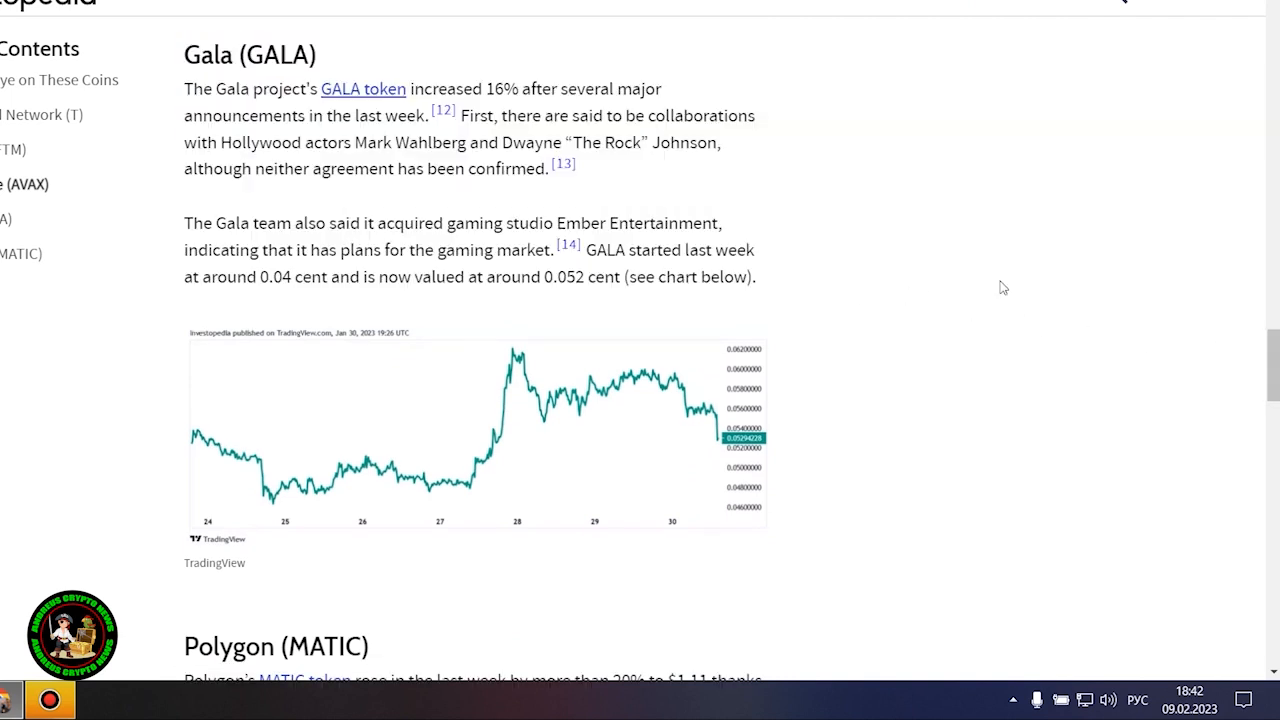
left_click(476, 430)
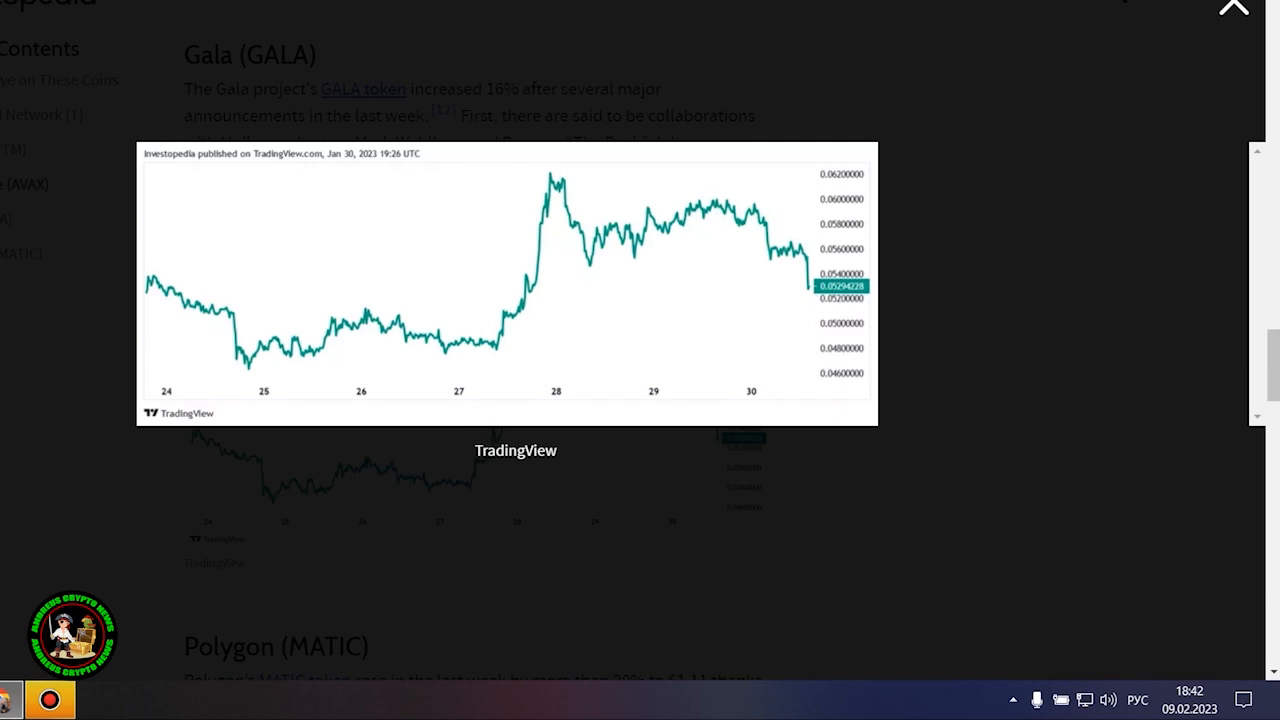
scroll("down", 3)
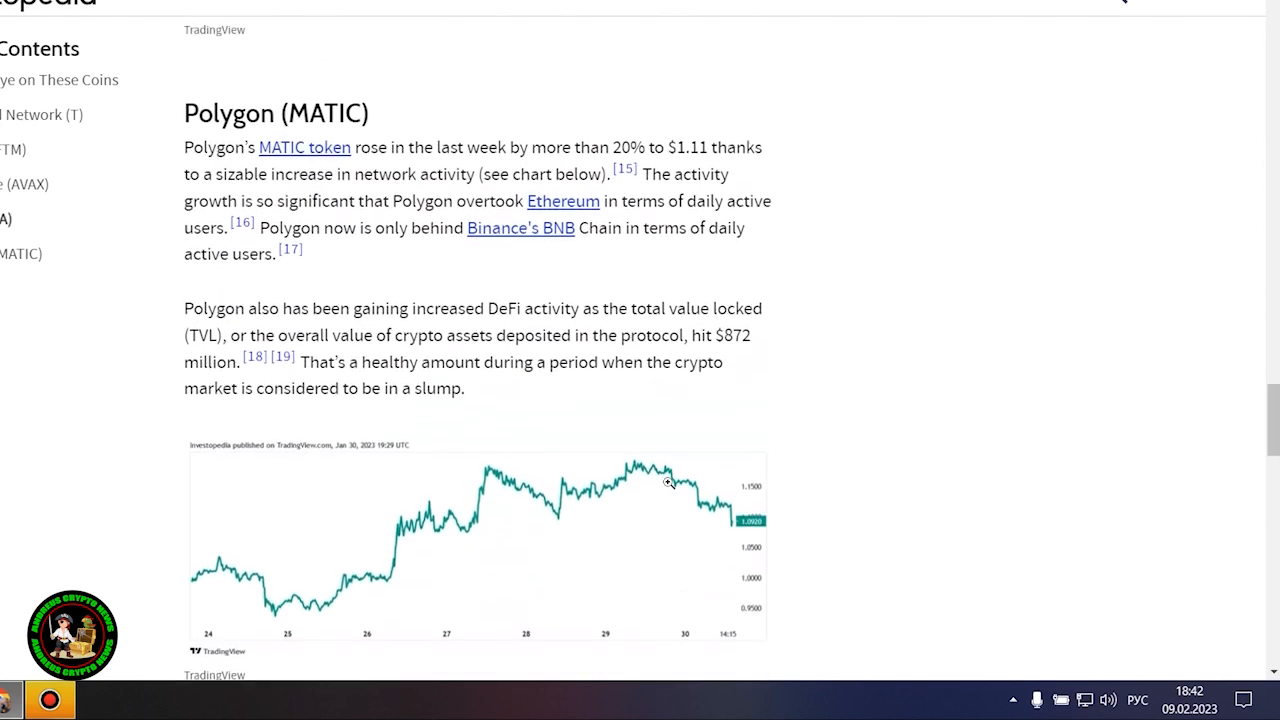
left_click_drag(184, 160, 464, 440)
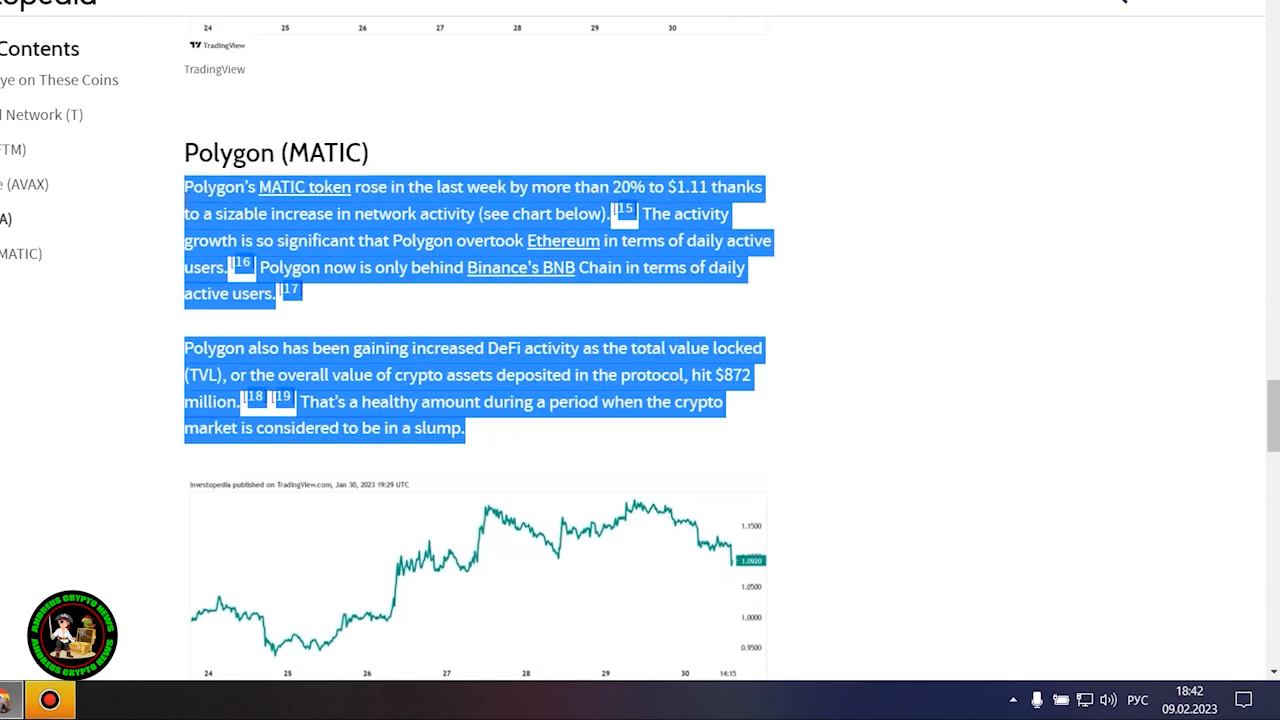
scroll("down", 3)
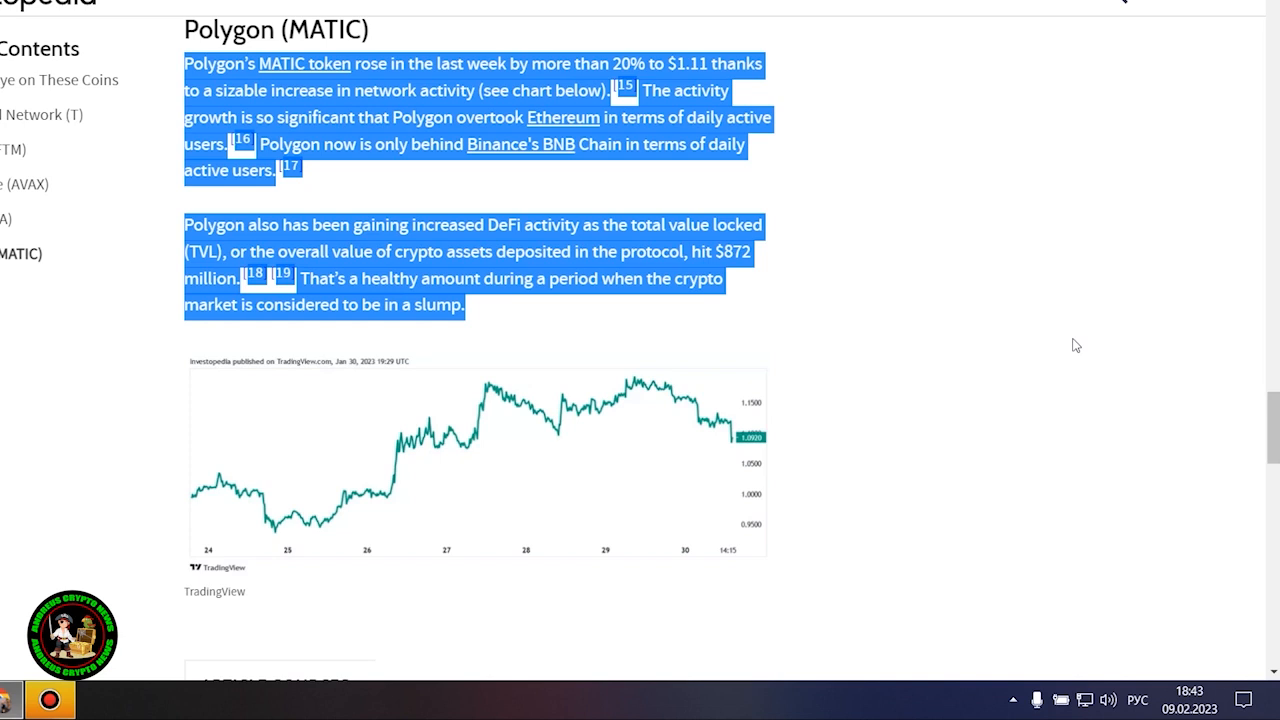
left_click(476, 460)
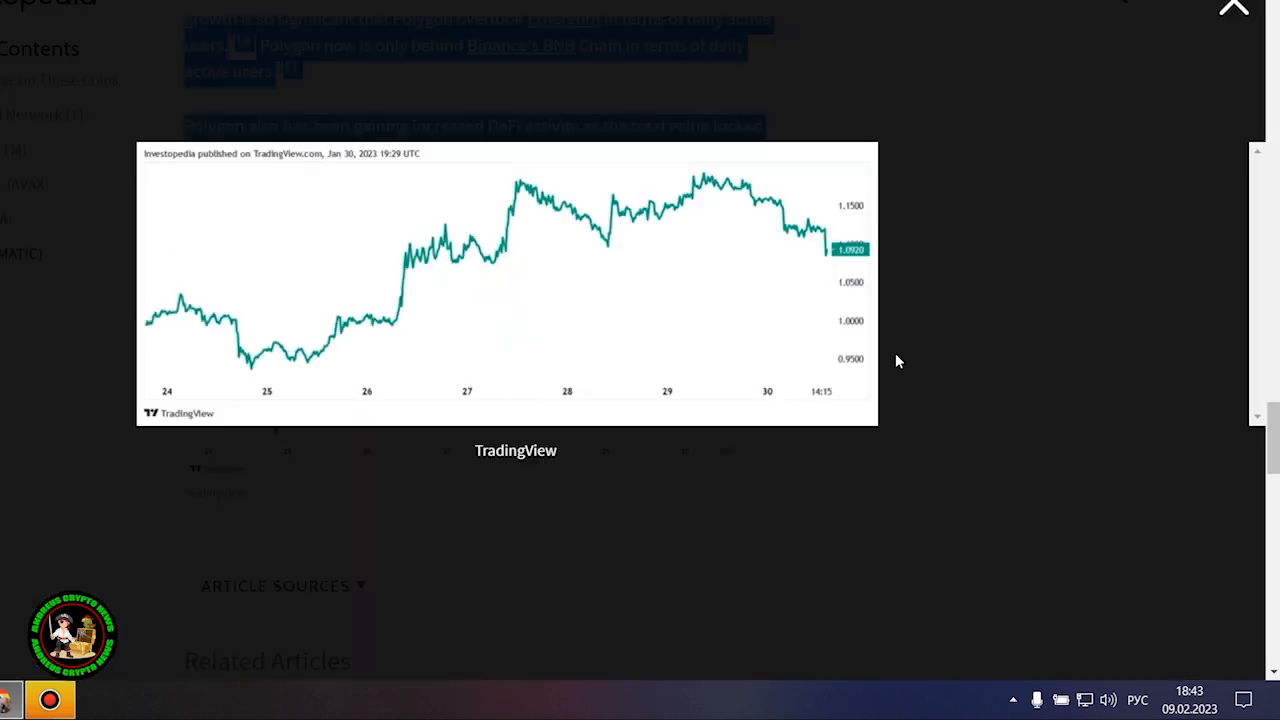
mouse_move(996, 320)
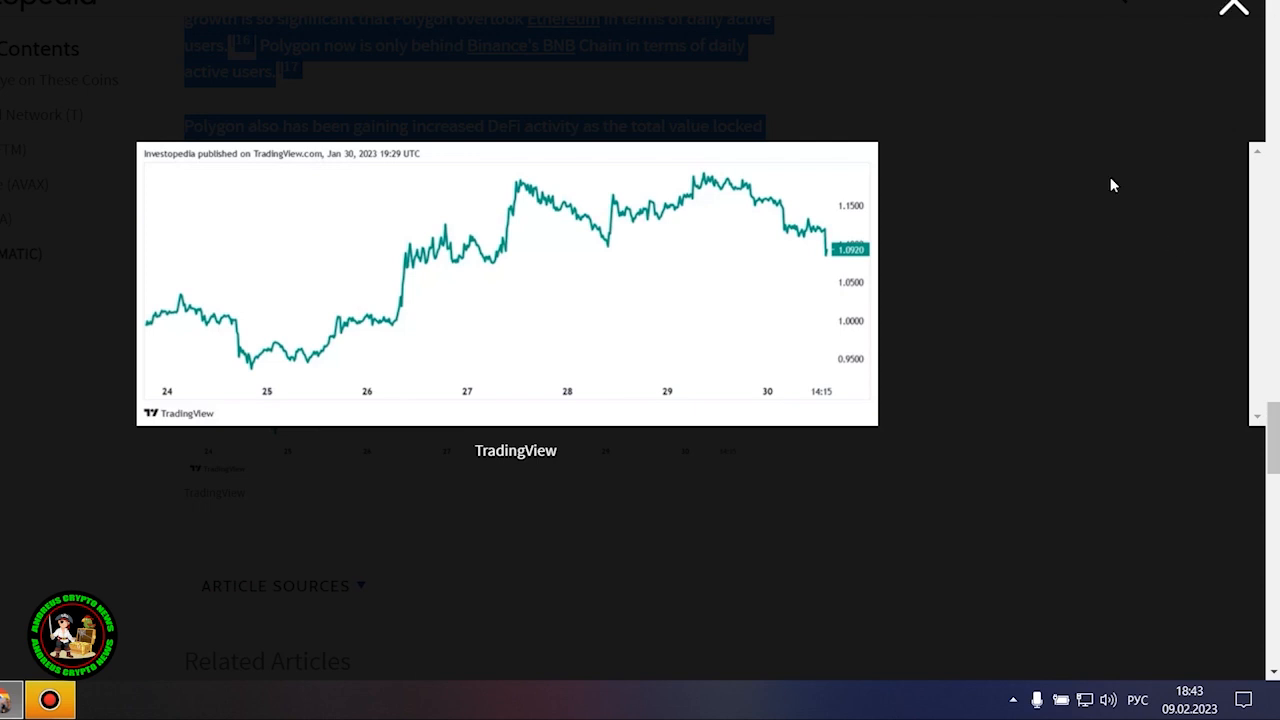
mouse_move(1250, 14)
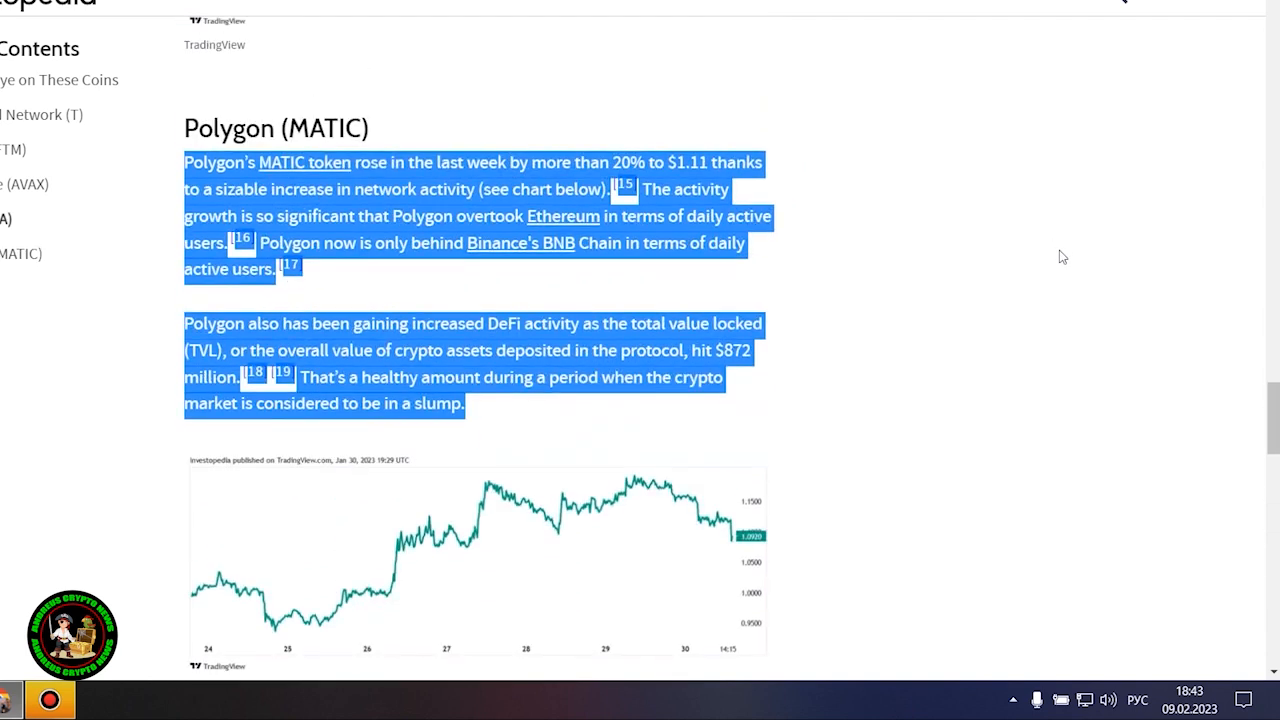
left_click(1008, 296)
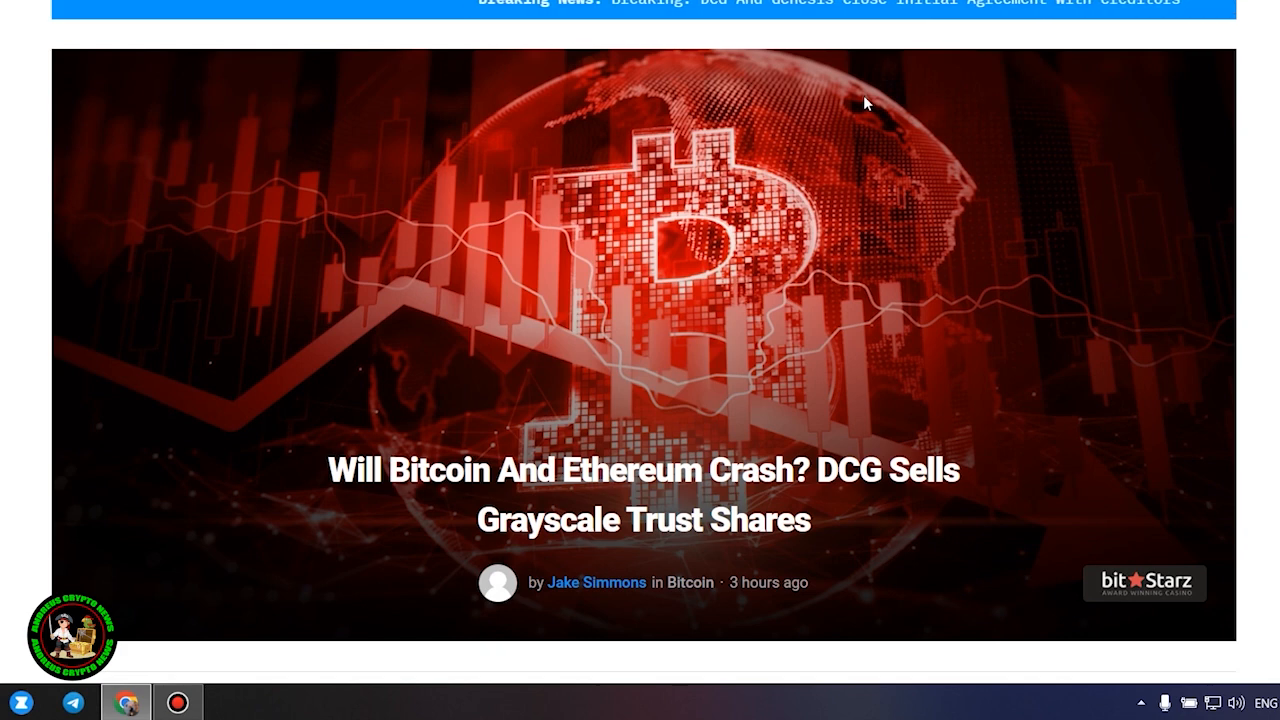
mouse_move(1260, 276)
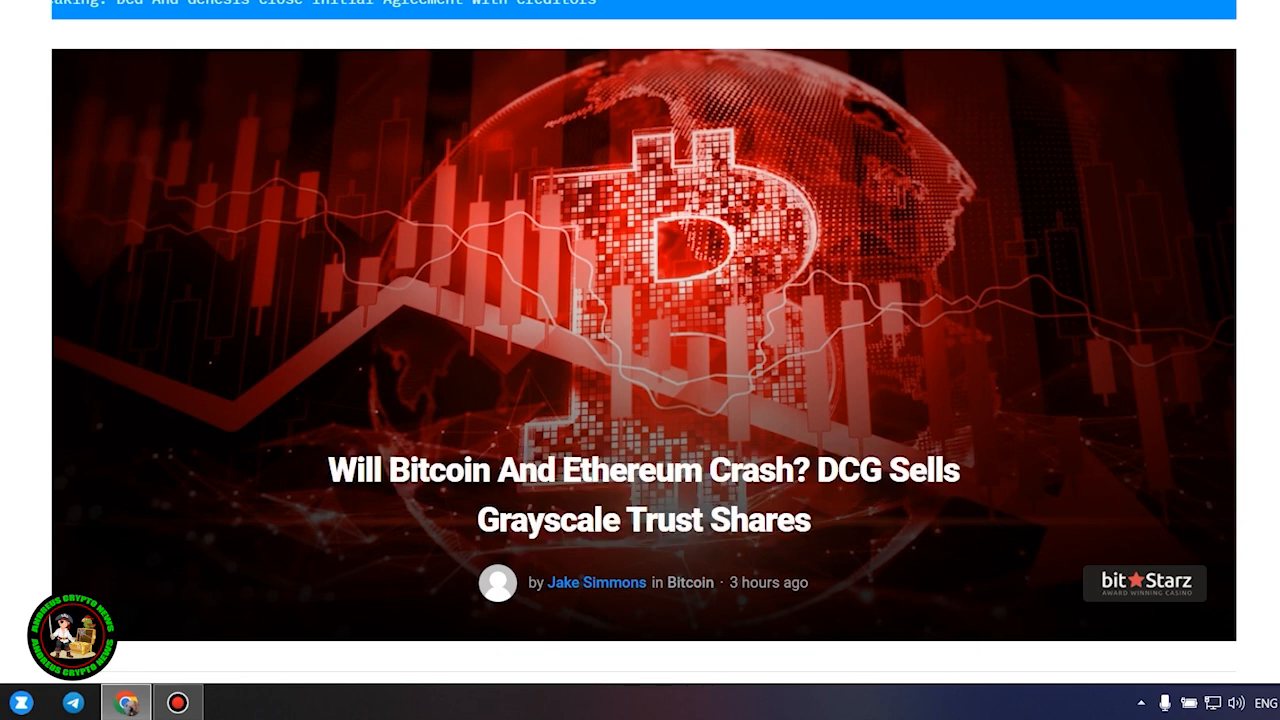
Scroll past the DCG Grayscale article's header and opening paragraphs to the 'Bitcoin And Ethereum Crash Looming?' heading
scroll("down", 3)
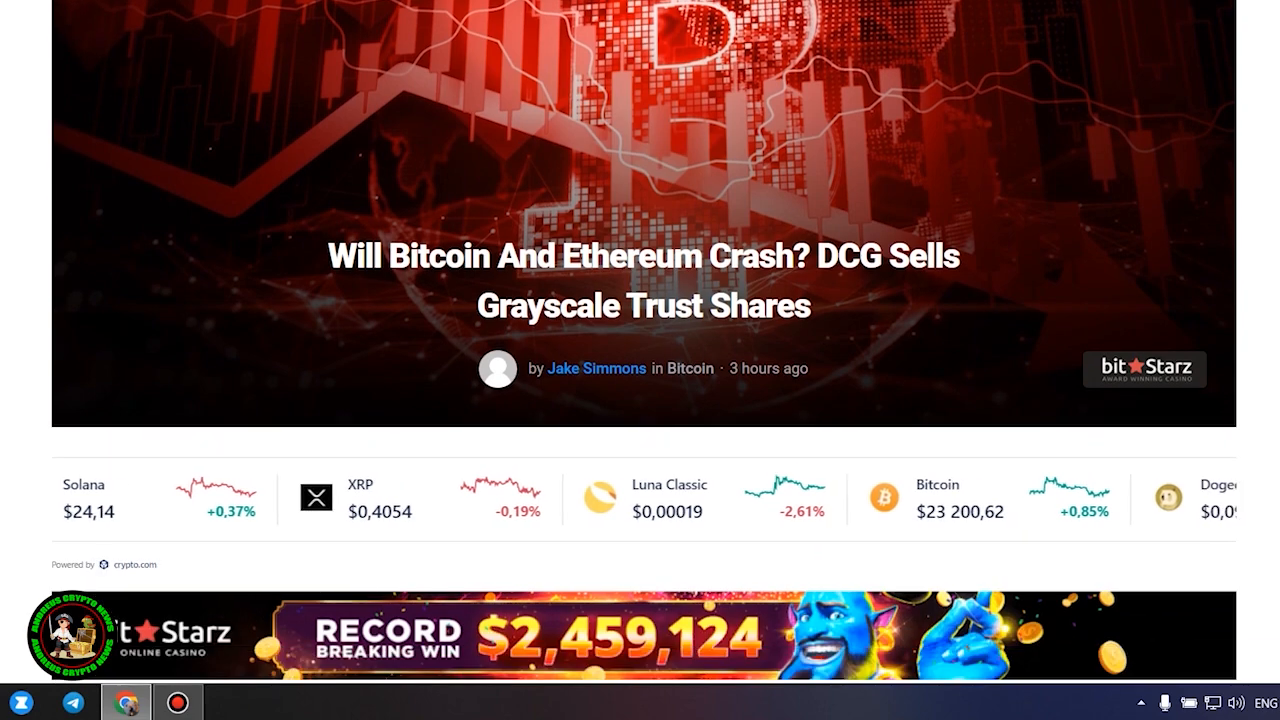
scroll("down", 3)
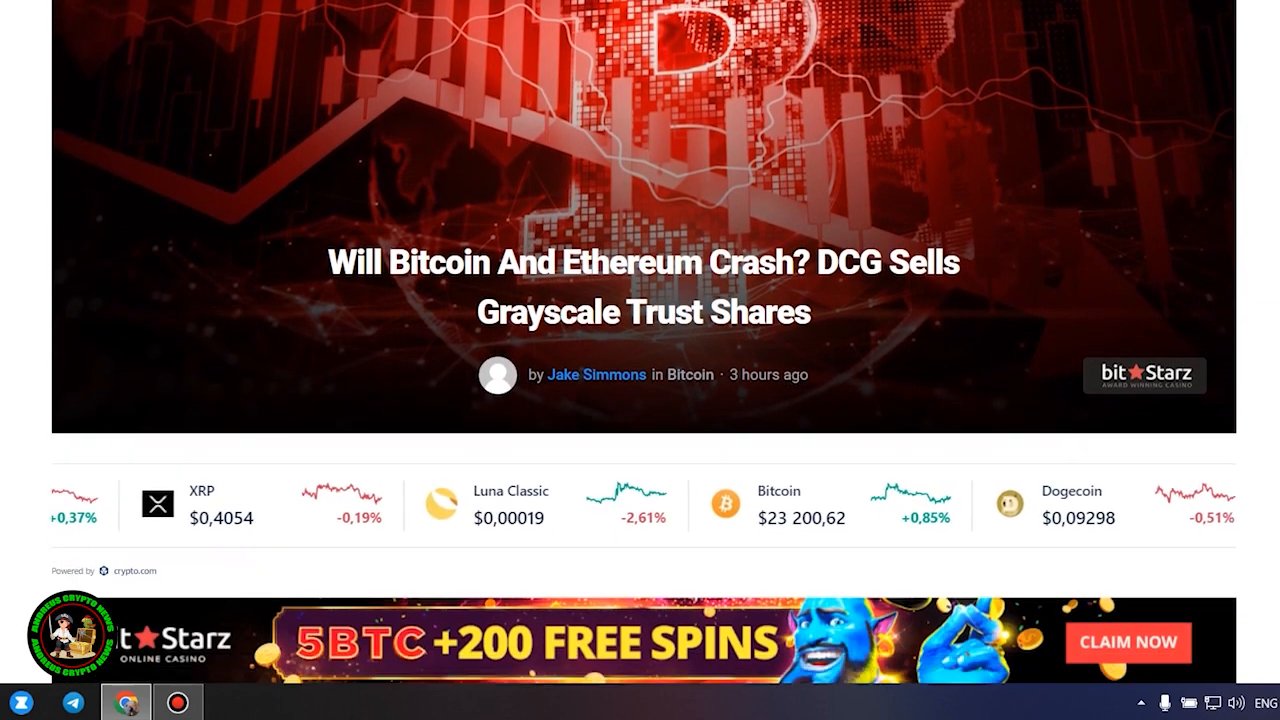
scroll("down", 3)
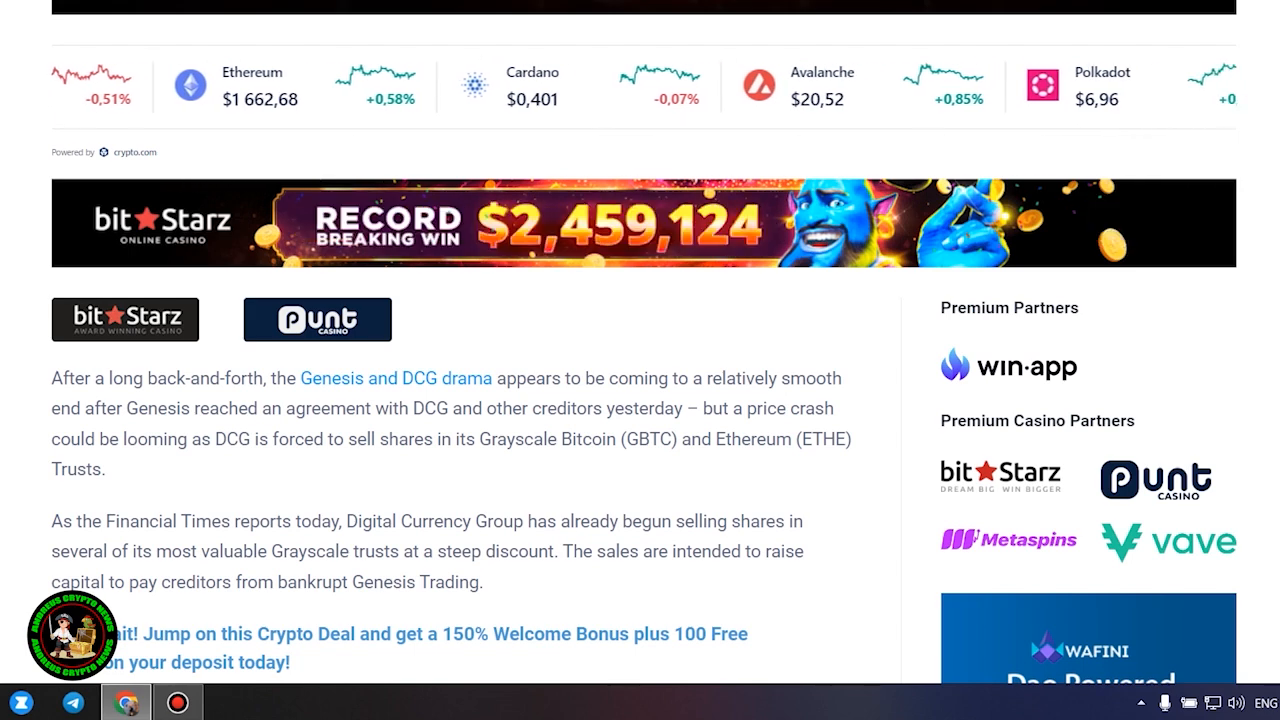
scroll("down", 3)
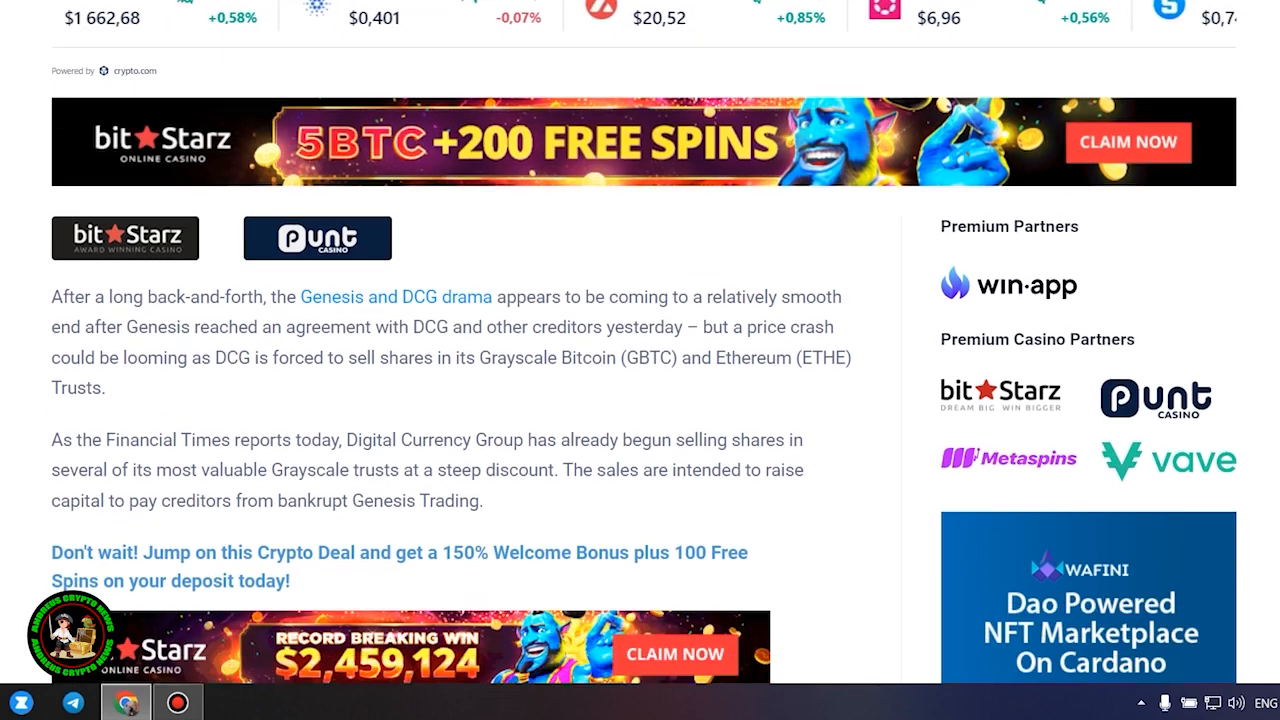
scroll("down", 3)
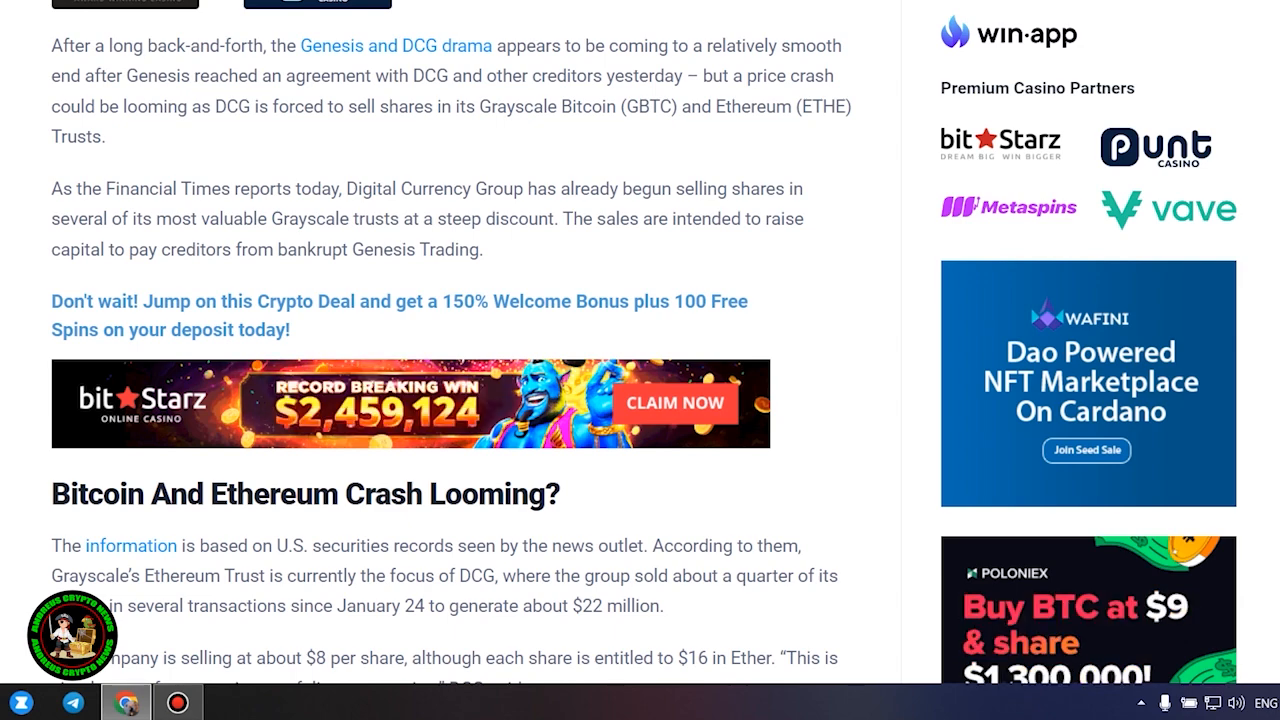
Read through the GBTC holdings, the SEC 1% quarterly sale limit and the uncertain spot-market impact paragraphs
scroll("down", 3)
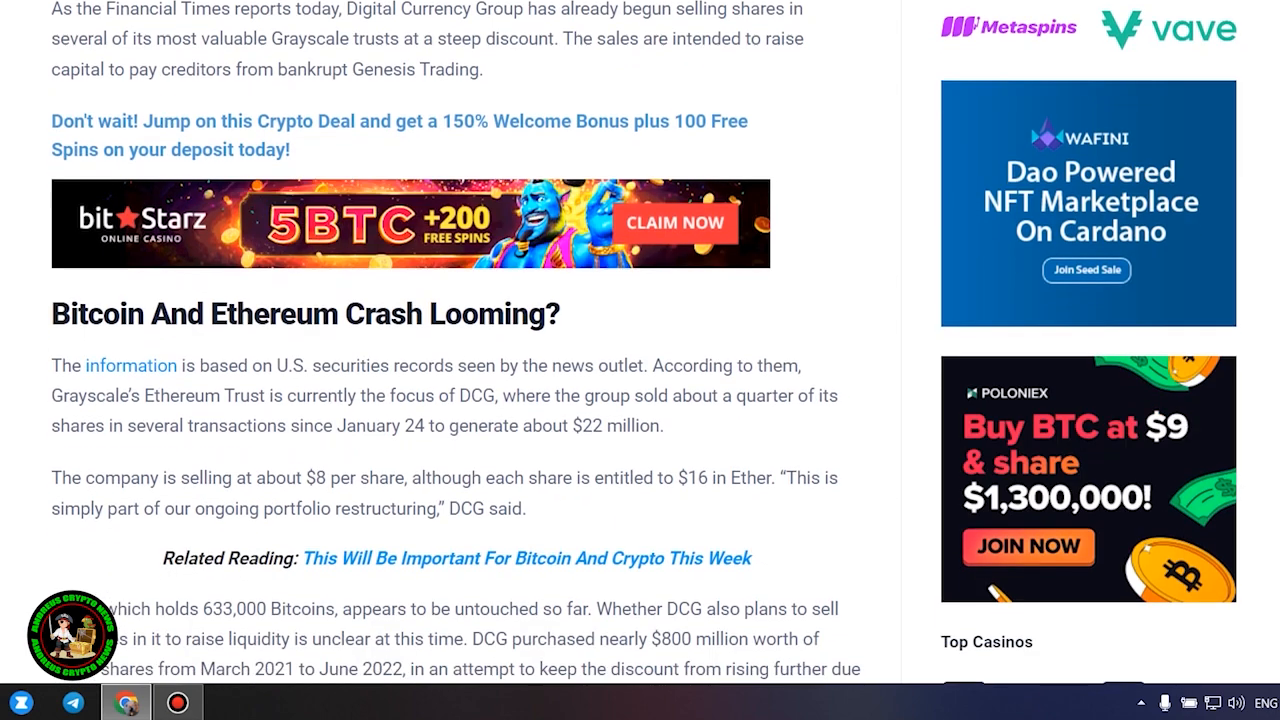
scroll("down", 3)
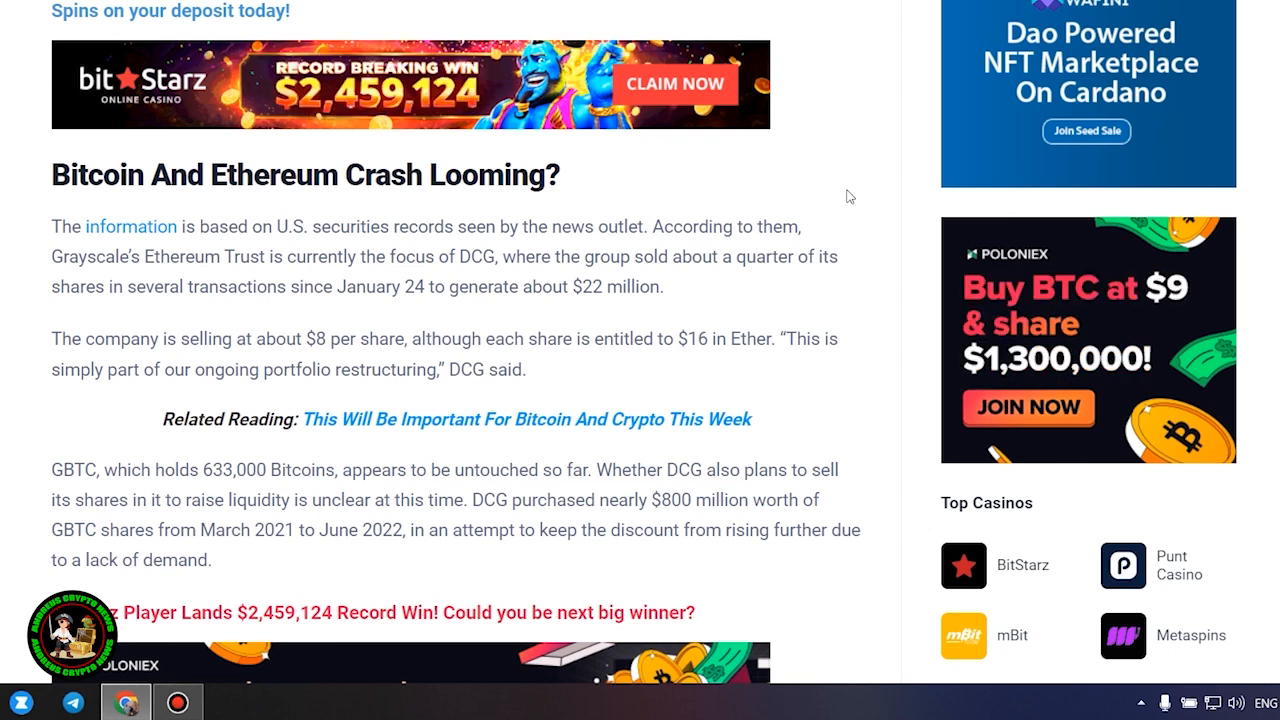
scroll("down", 3)
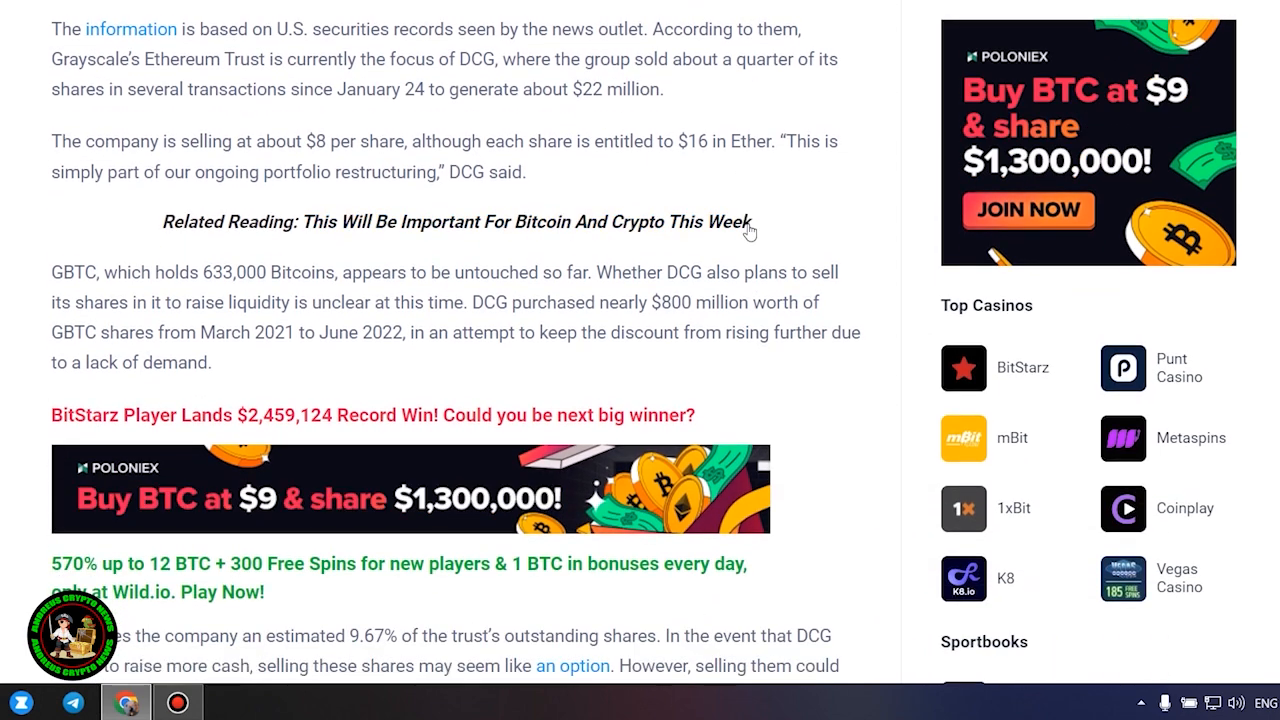
scroll("down", 3)
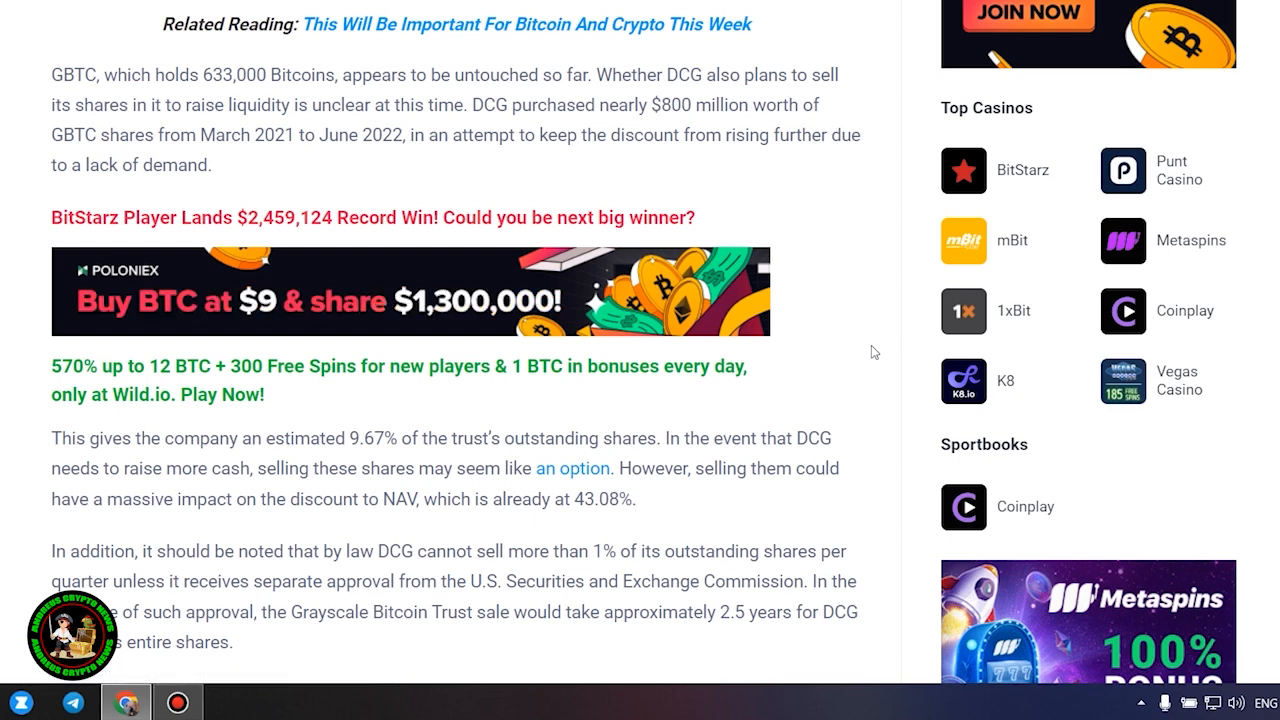
mouse_move(848, 240)
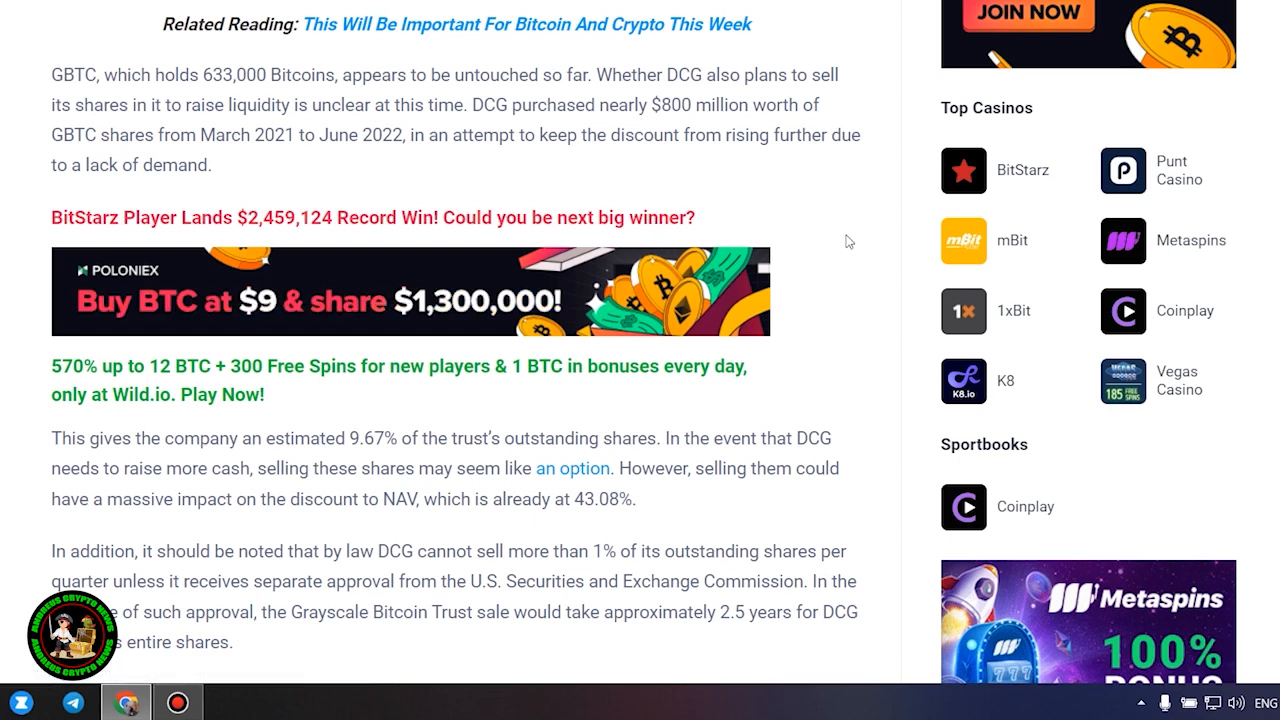
mouse_move(656, 510)
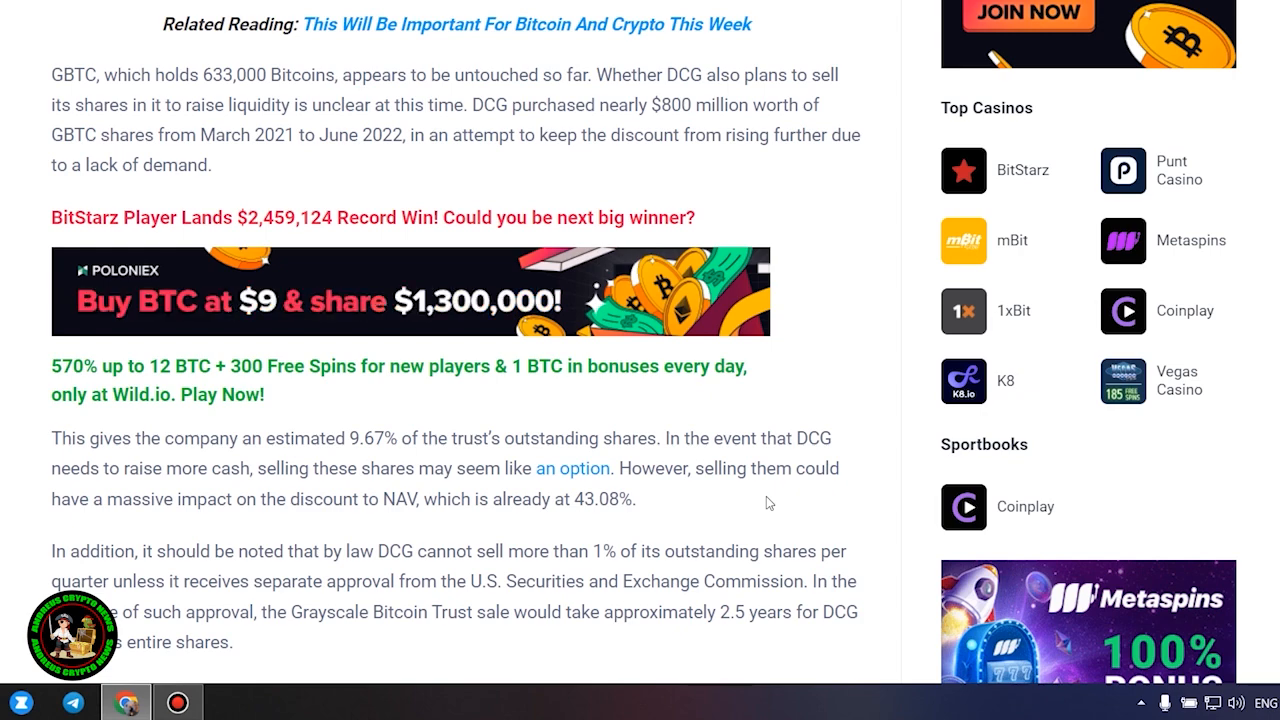
scroll("down", 3)
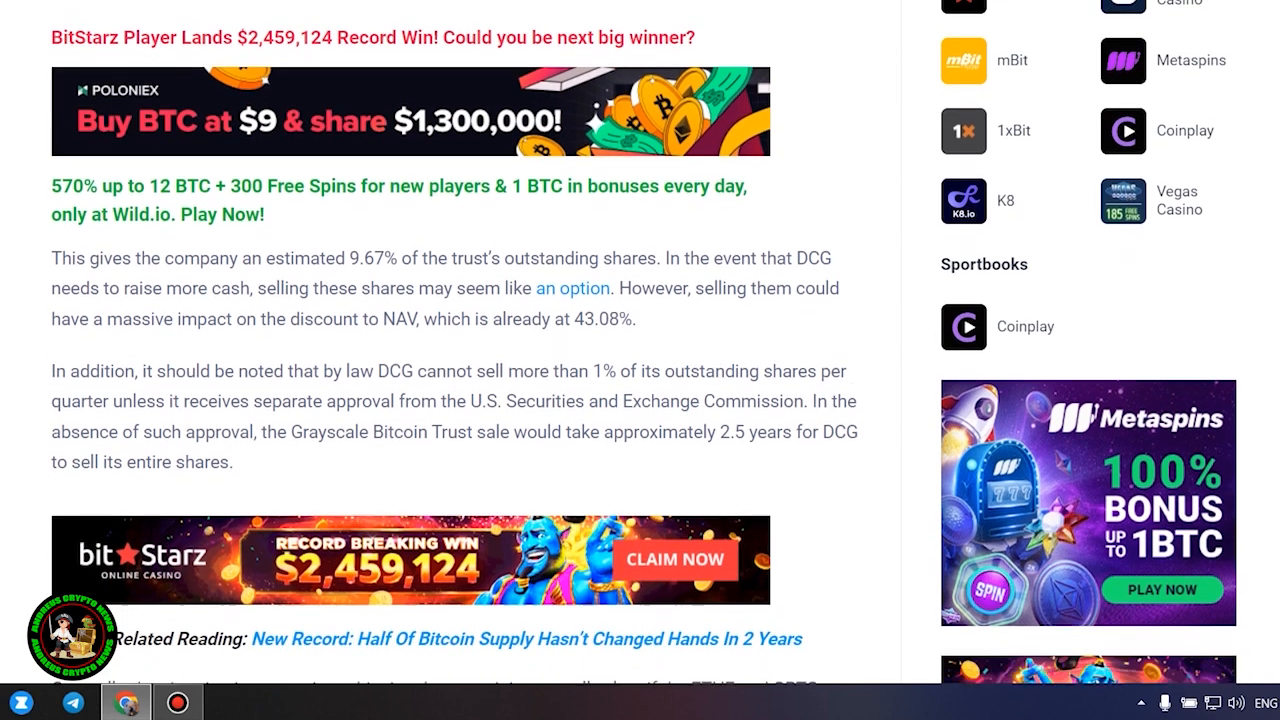
scroll("down", 3)
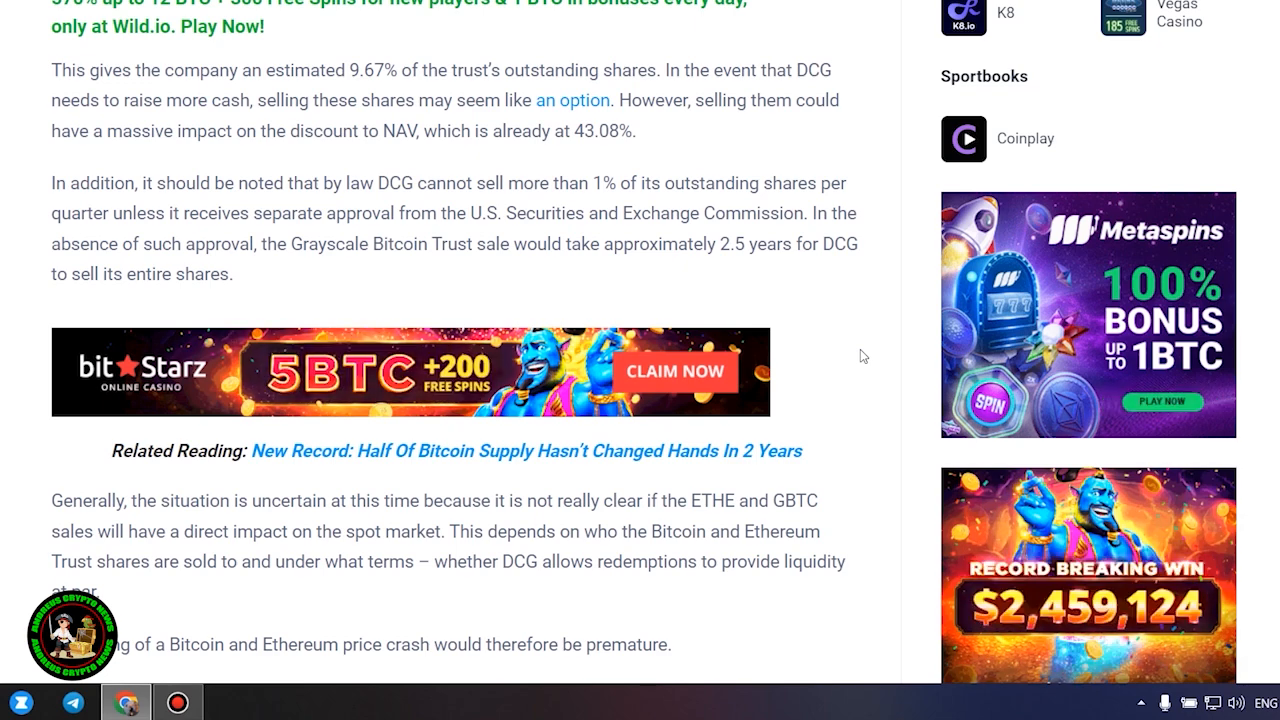
Scroll past the Bitcoin $22,941 chart and back up to the 'DCG And Genesis Reach Agreement With Creditors' heading
scroll("down", 3)
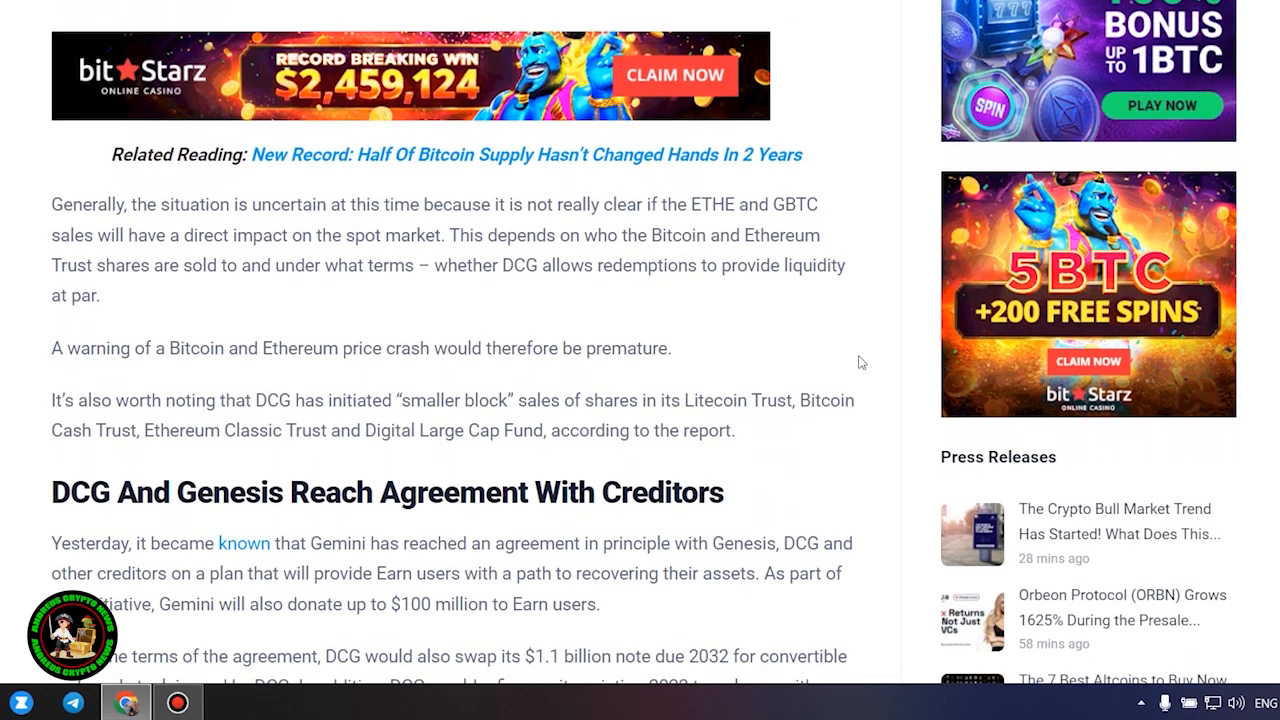
scroll("down", 3)
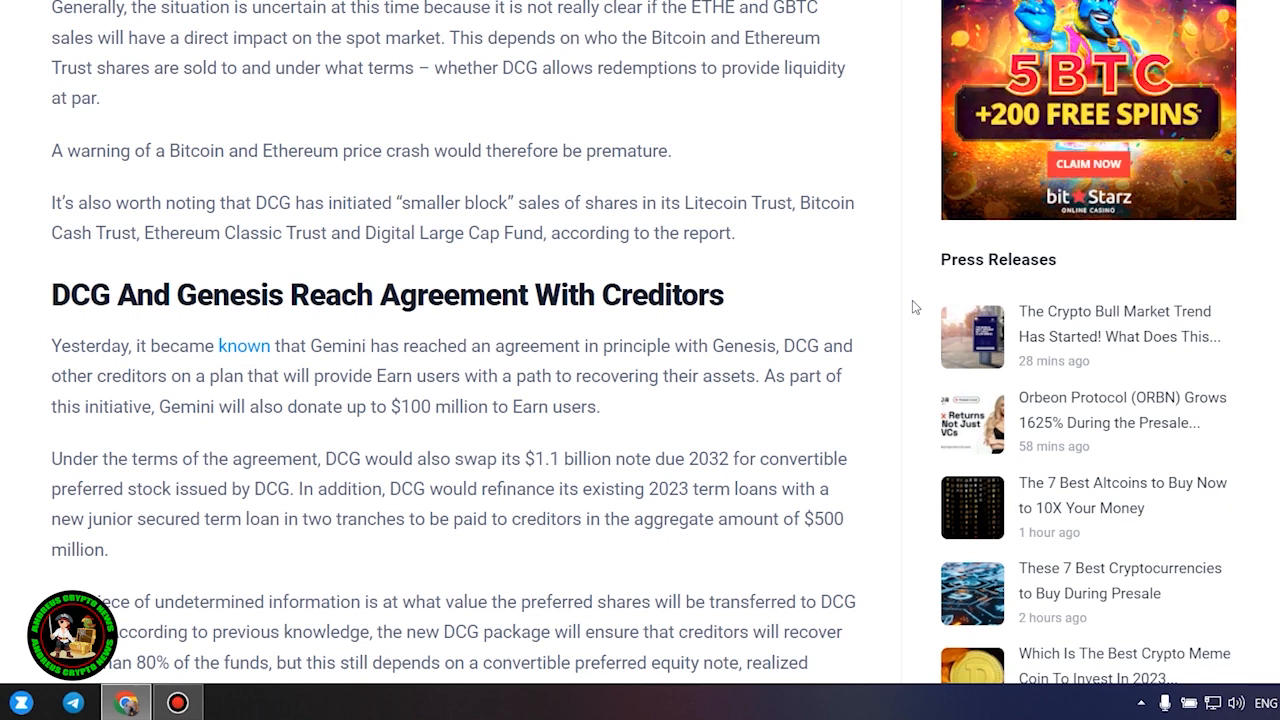
scroll("down", 3)
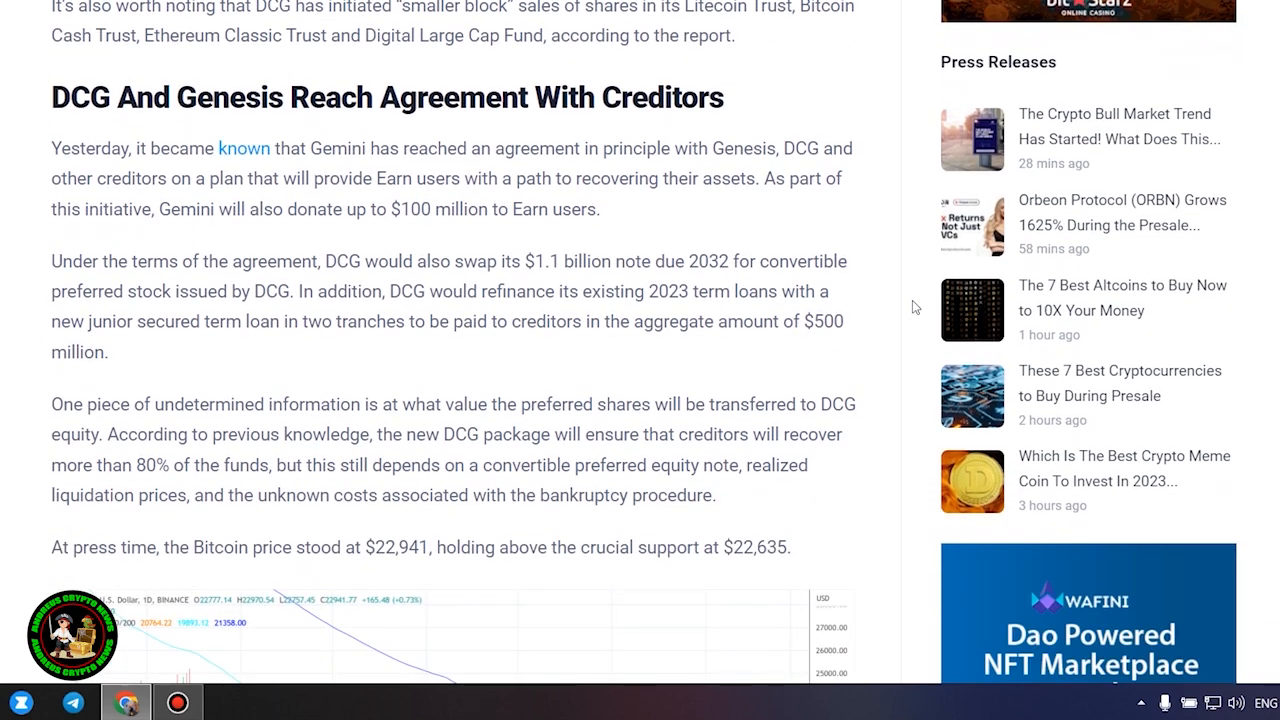
scroll("down", 3)
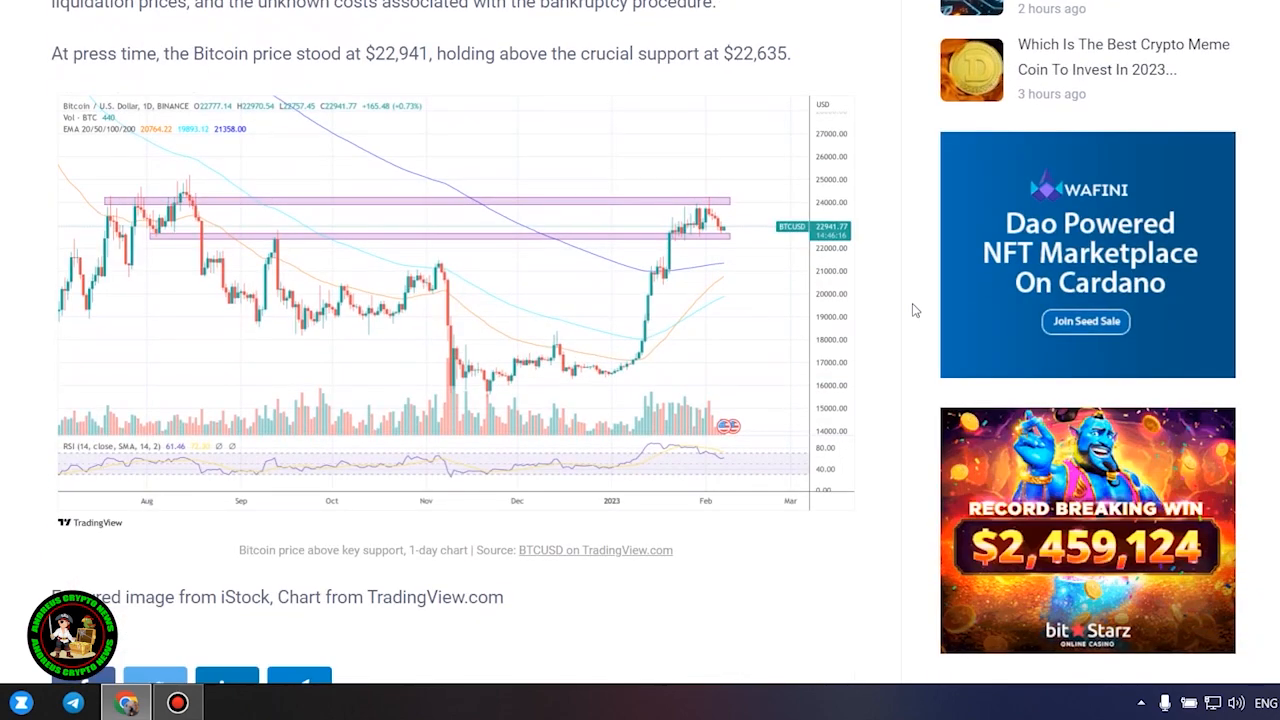
scroll("up", 3)
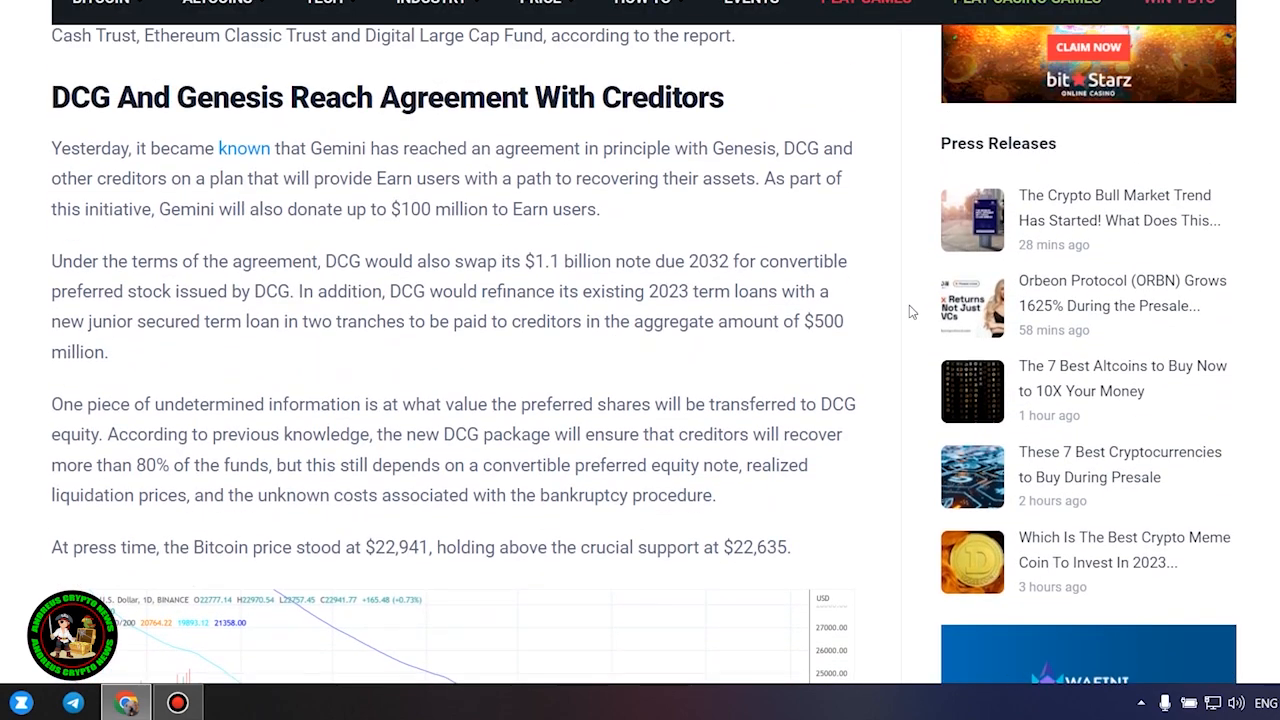
left_click_drag(52, 148, 790, 548)
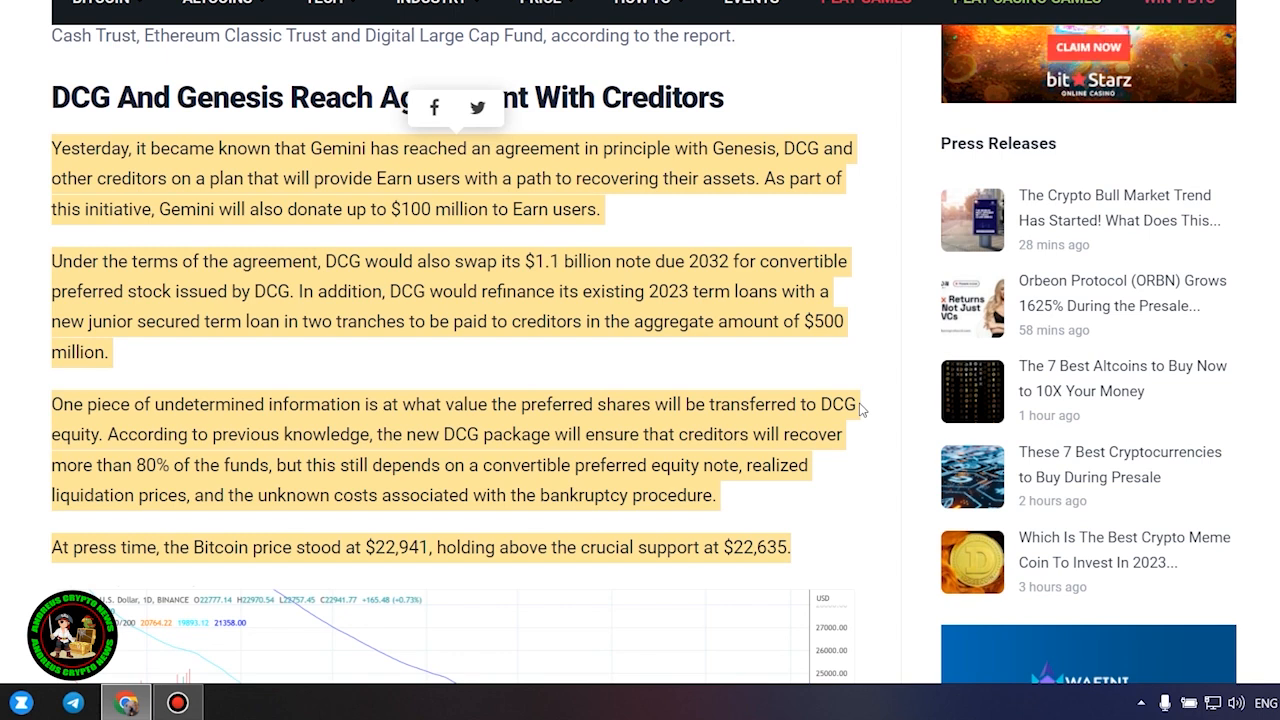
mouse_move(884, 444)
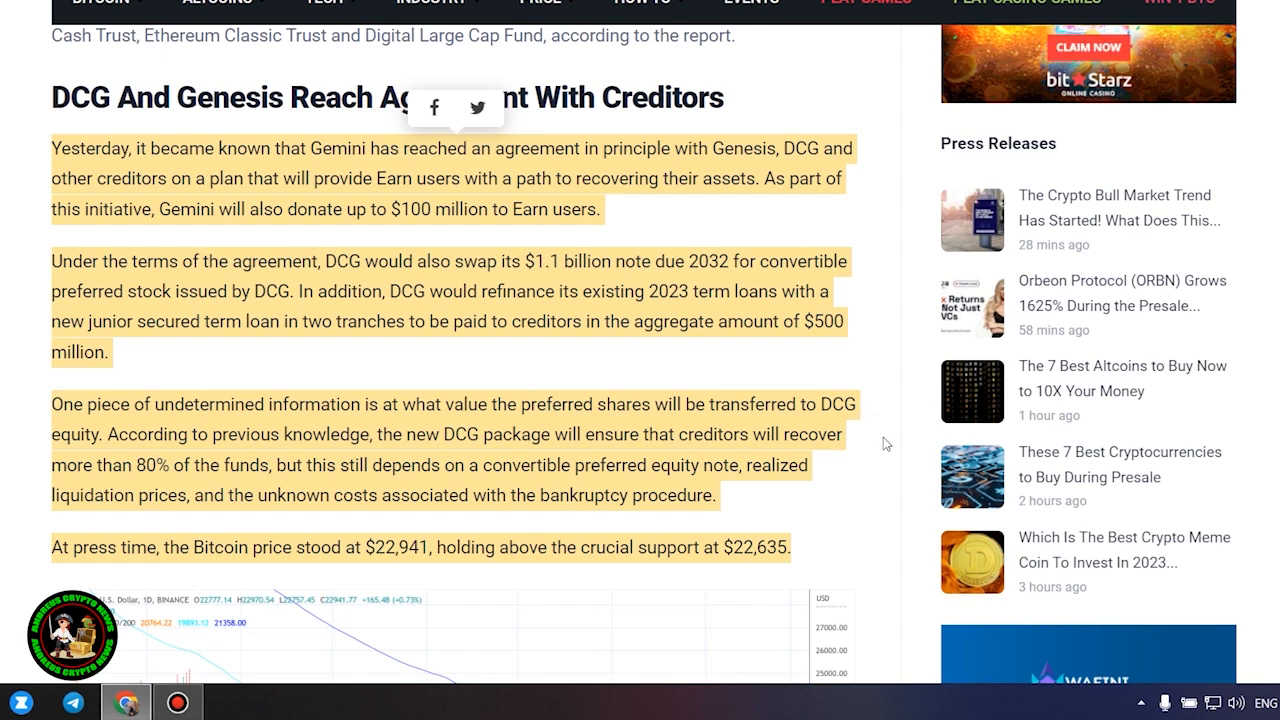
scroll("down", 3)
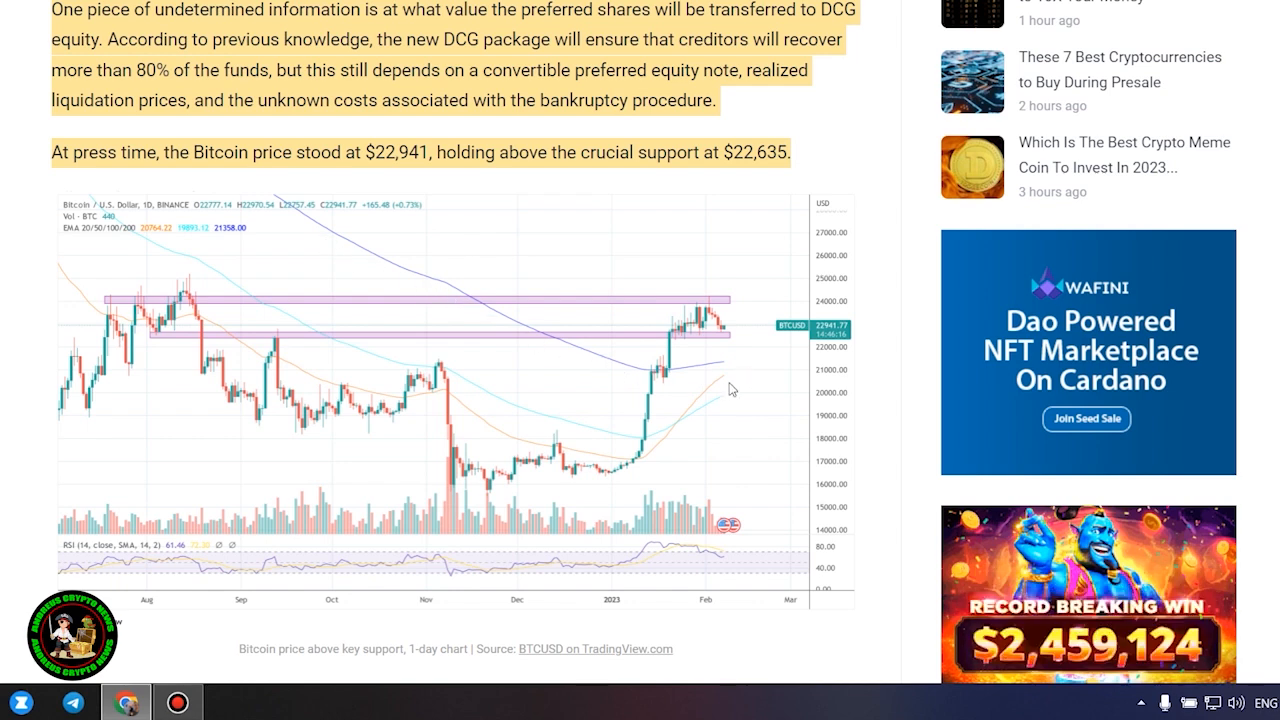
mouse_move(104, 364)
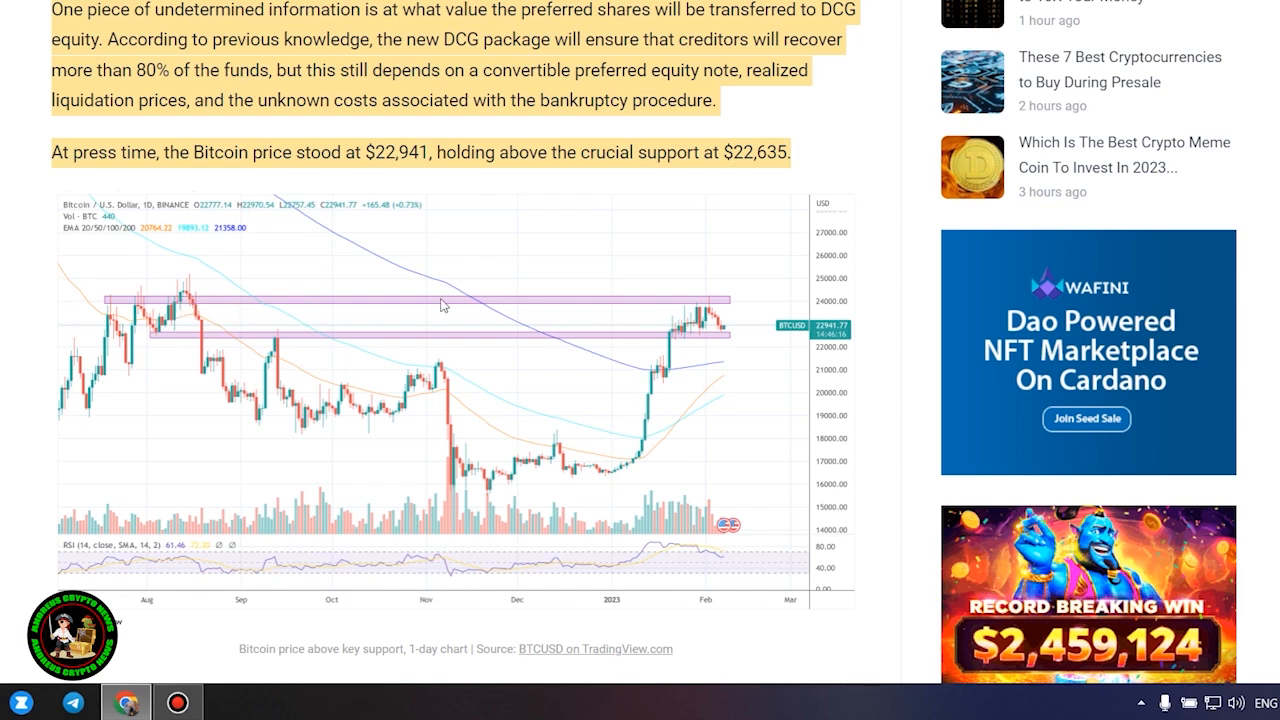
mouse_move(732, 338)
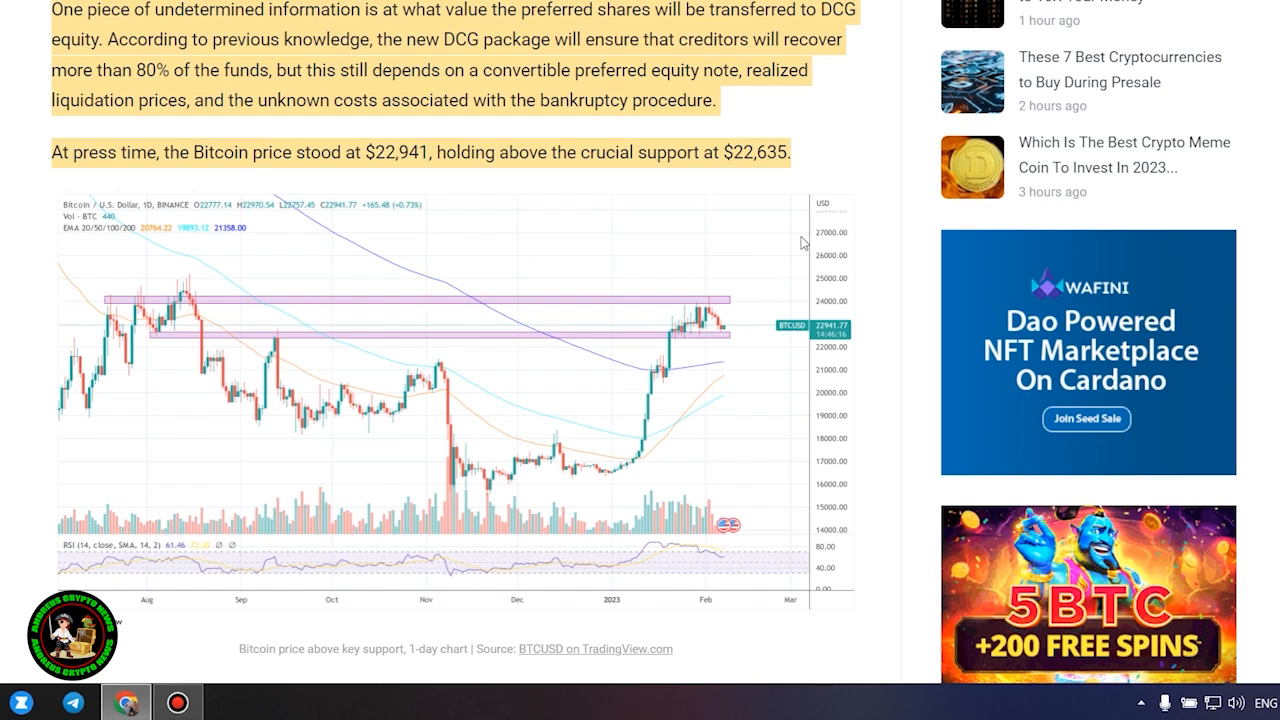
mouse_move(856, 100)
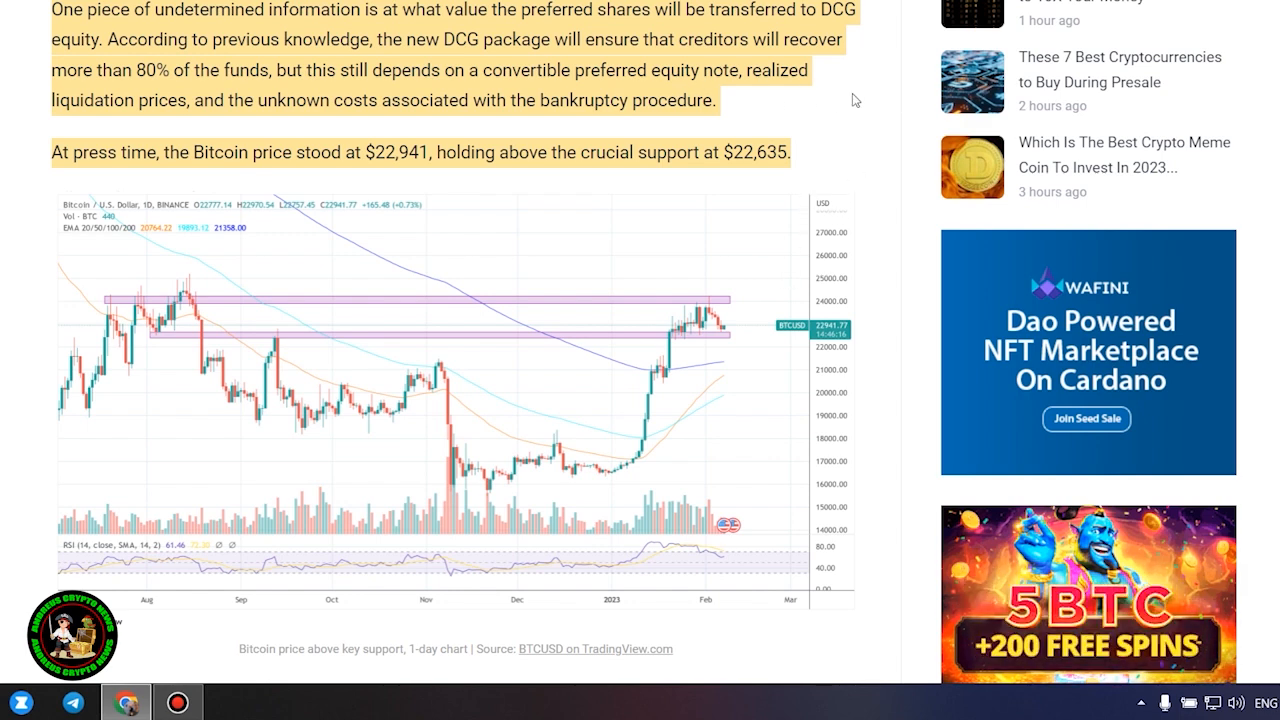
scroll("up", 3)
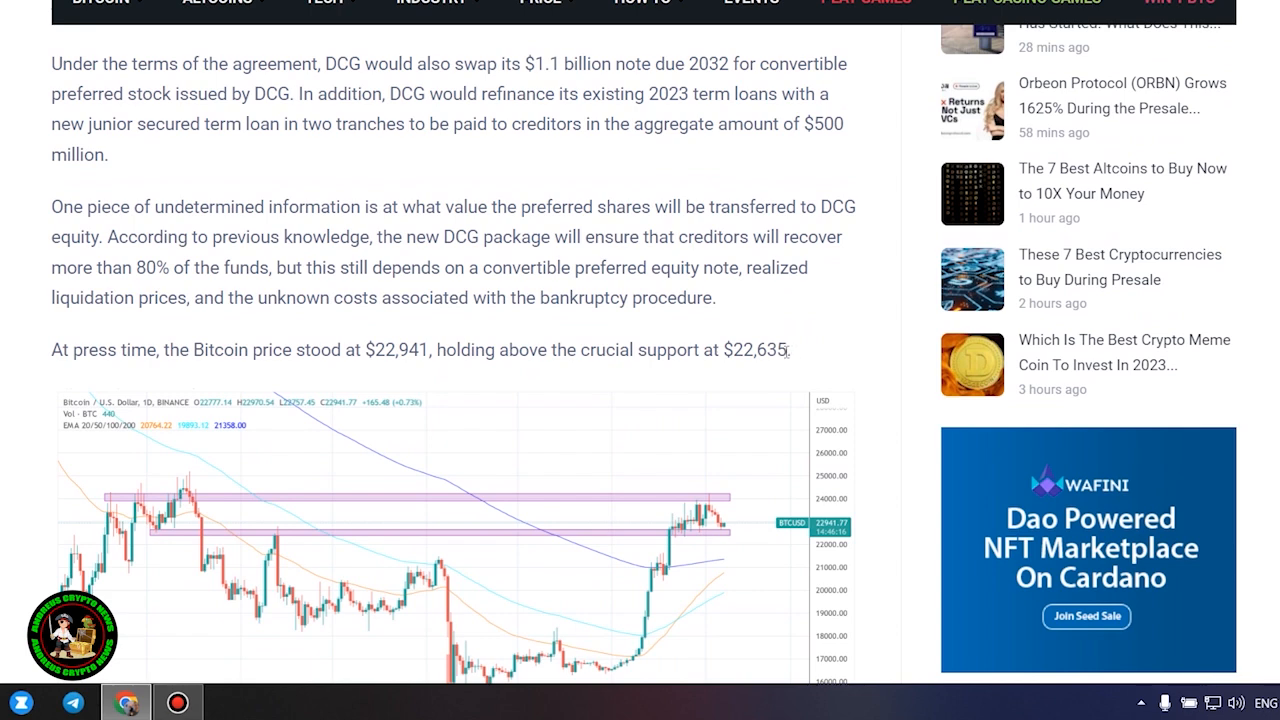
mouse_move(788, 348)
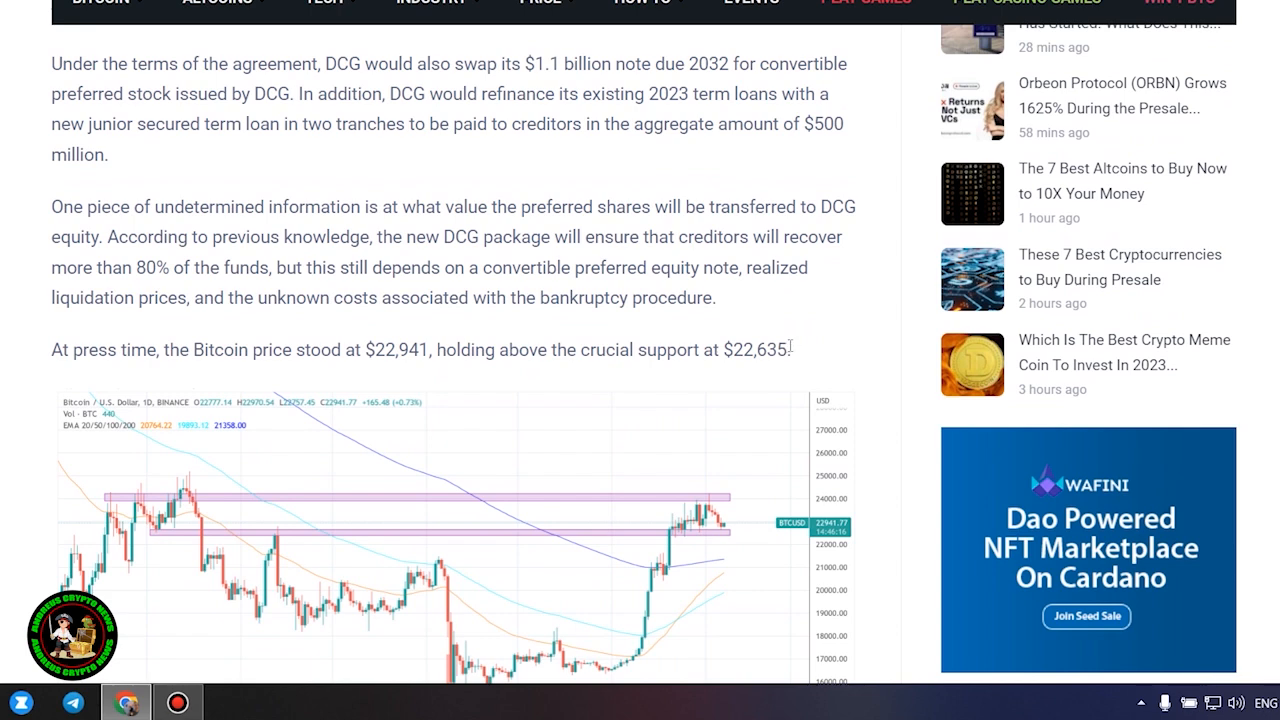